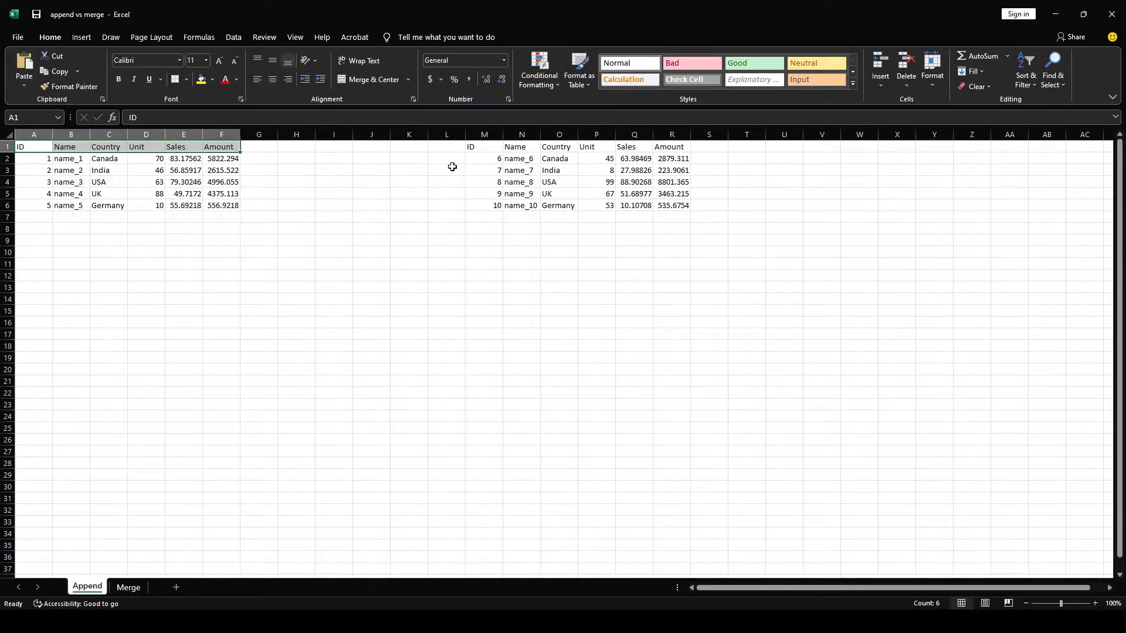
Move the five records in rows 6–10 of columns M:R beneath the A:F table.
{"action": "left_click", "coordinate": [484, 147]}
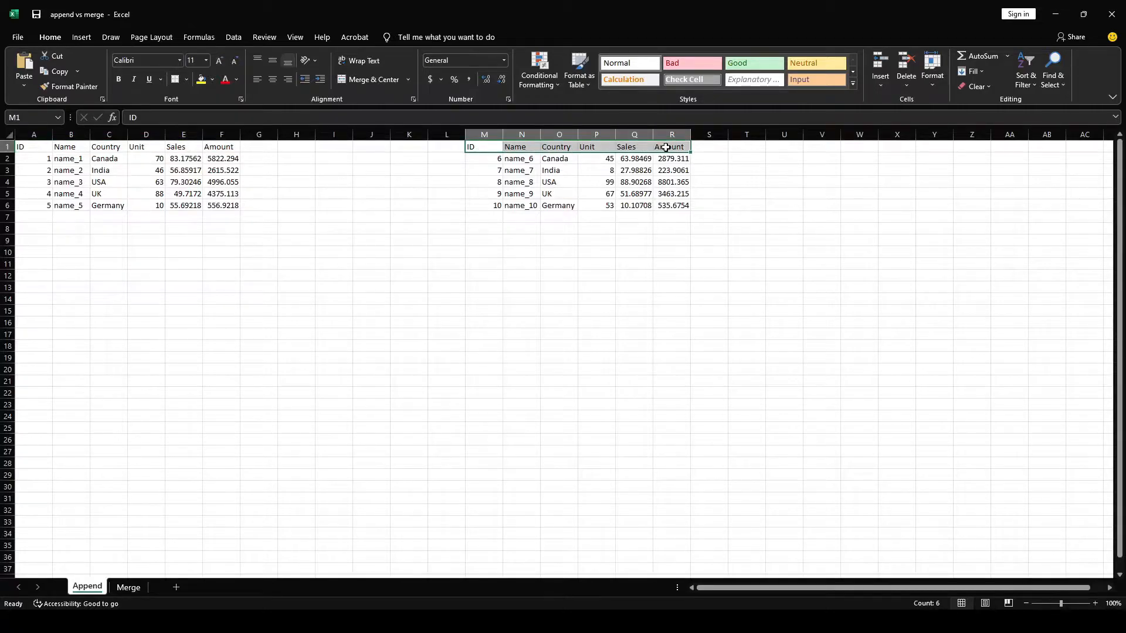
{"action": "left_click", "coordinate": [522, 228]}
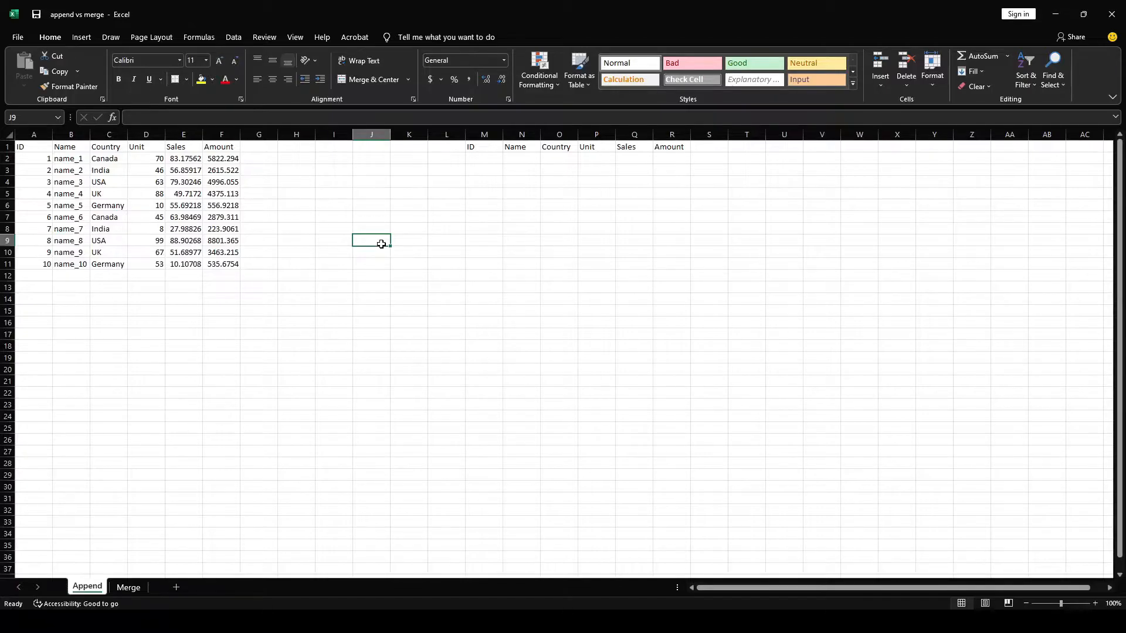
{"action": "left_click", "coordinate": [128, 586]}
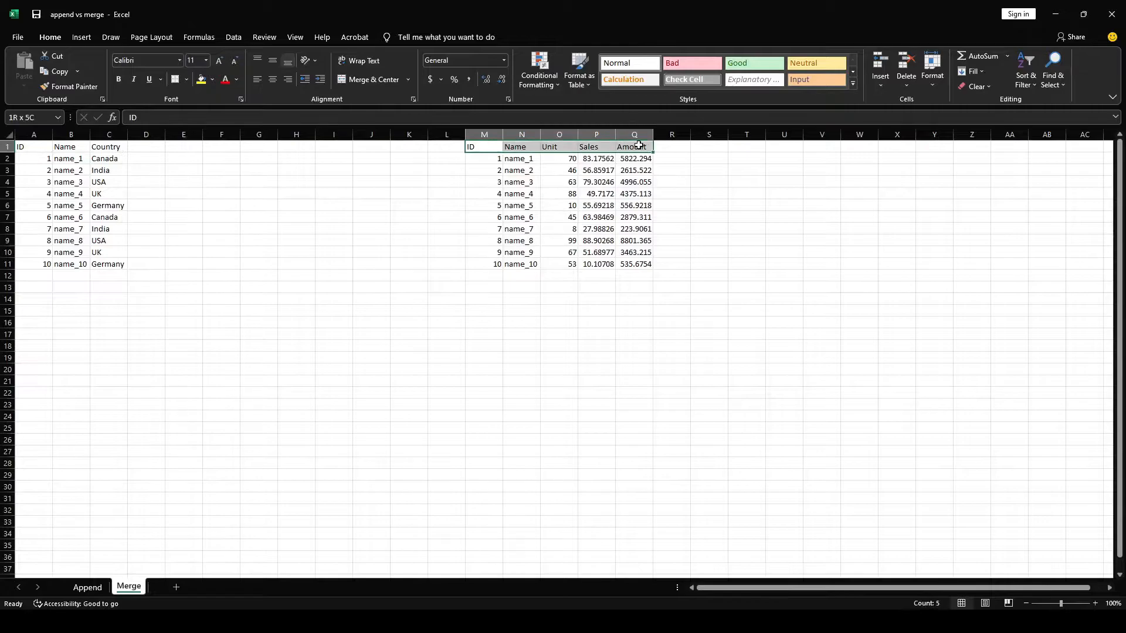
On the Merge sheet, highlight the matching ID values 1–10 in both tables.
{"action": "left_click", "coordinate": [34, 146]}
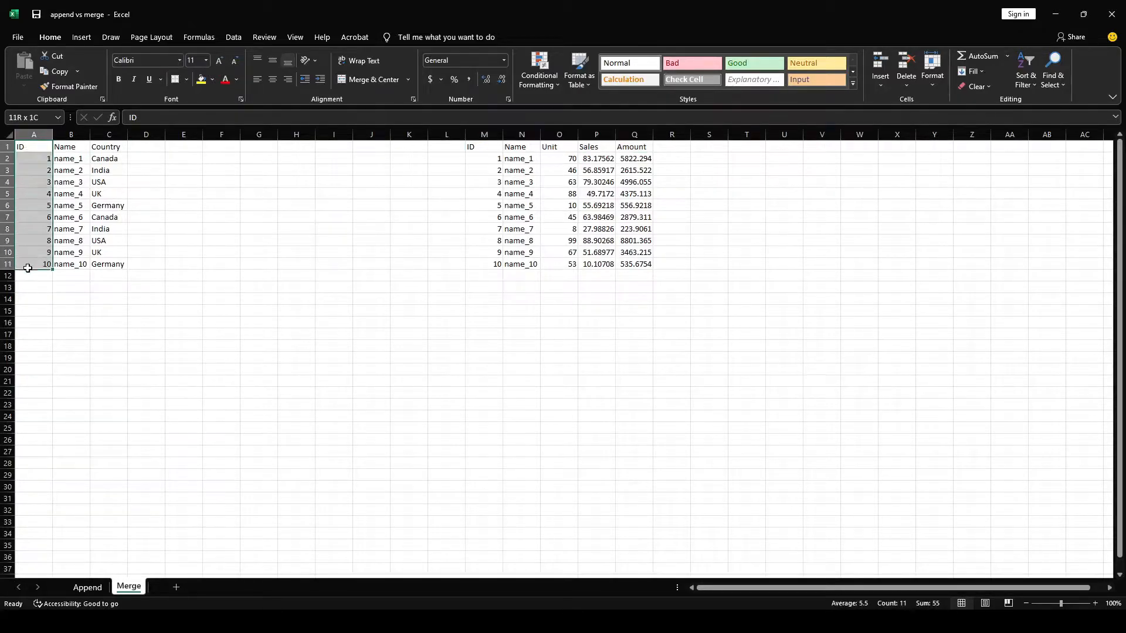
{"action": "left_click", "coordinate": [484, 135]}
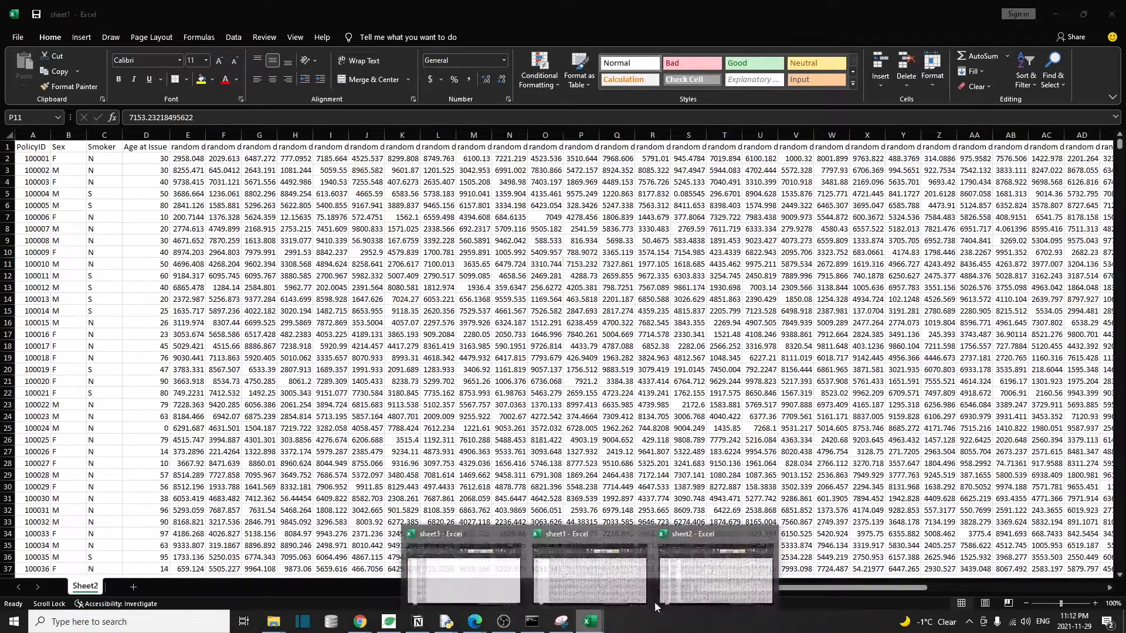
Switch from the sheet1 workbook to the sheet2 insurance workbook window.
{"action": "left_click", "coordinate": [714, 567]}
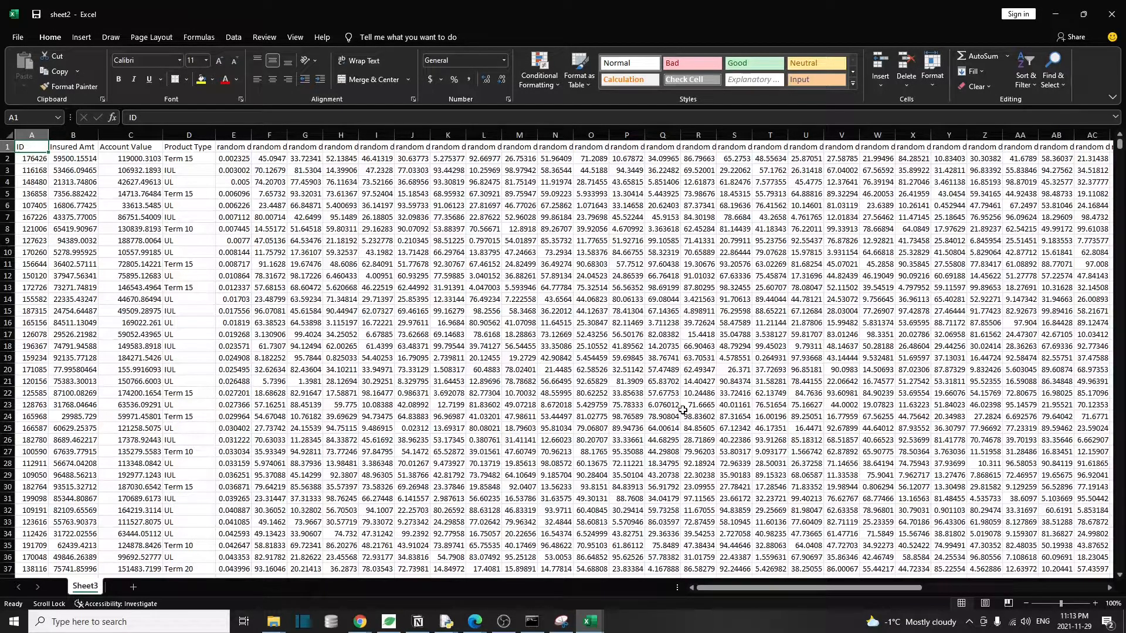
{"action": "left_click", "coordinate": [85, 586]}
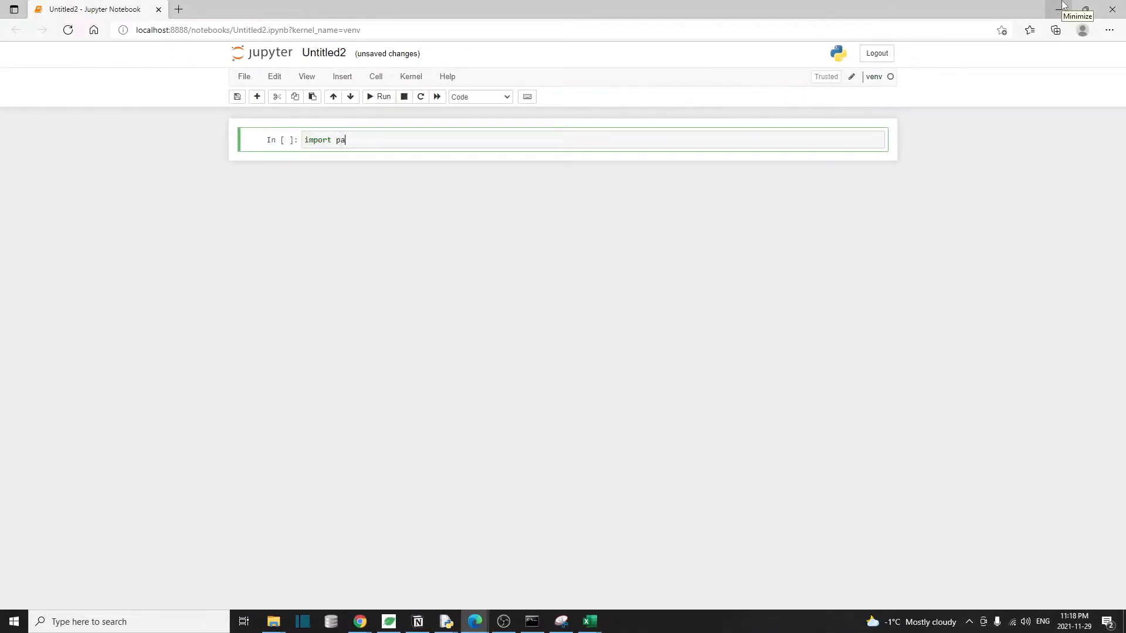
Import pandas as pd and time, and run the cell.
{"action": "type", "text": "ndas pd"}
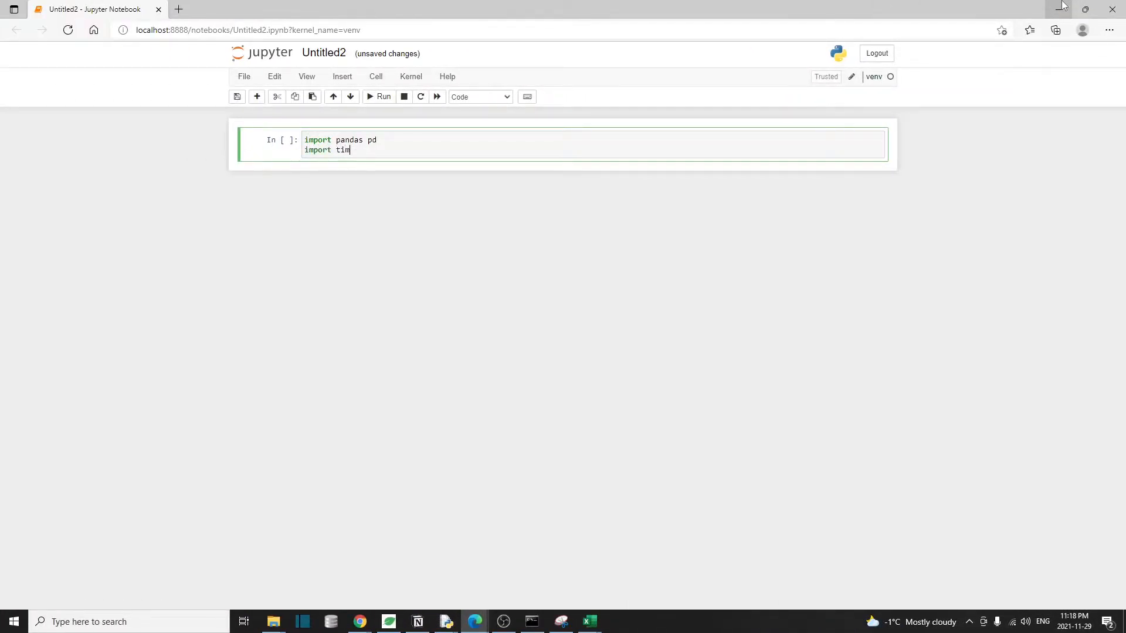
{"action": "type", "text": "e"}
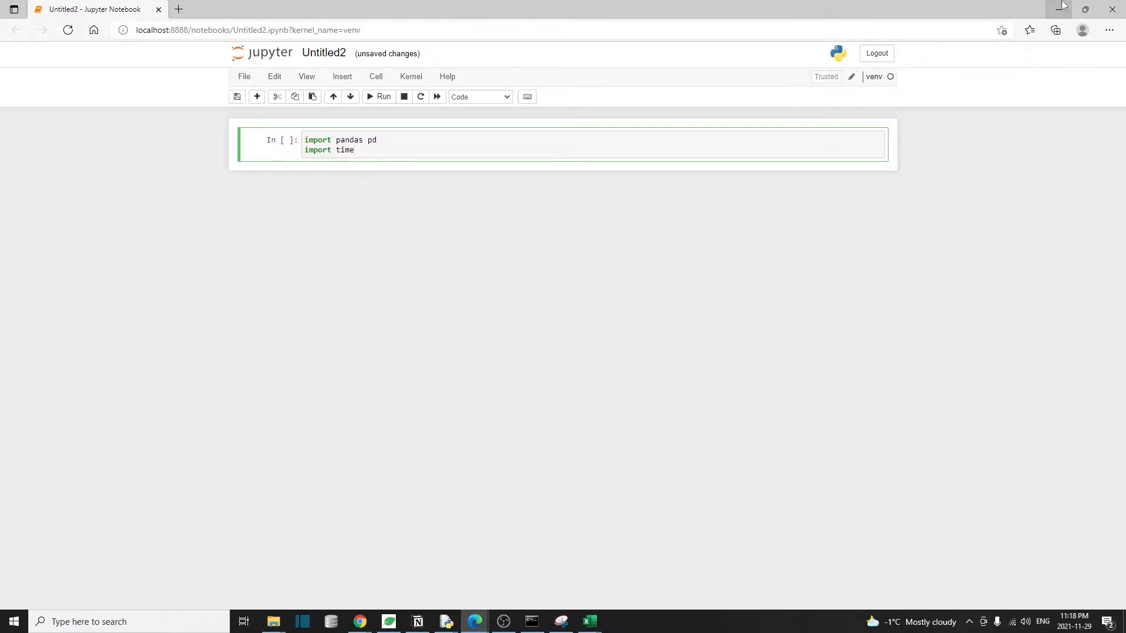
{"action": "left_click", "coordinate": [379, 96]}
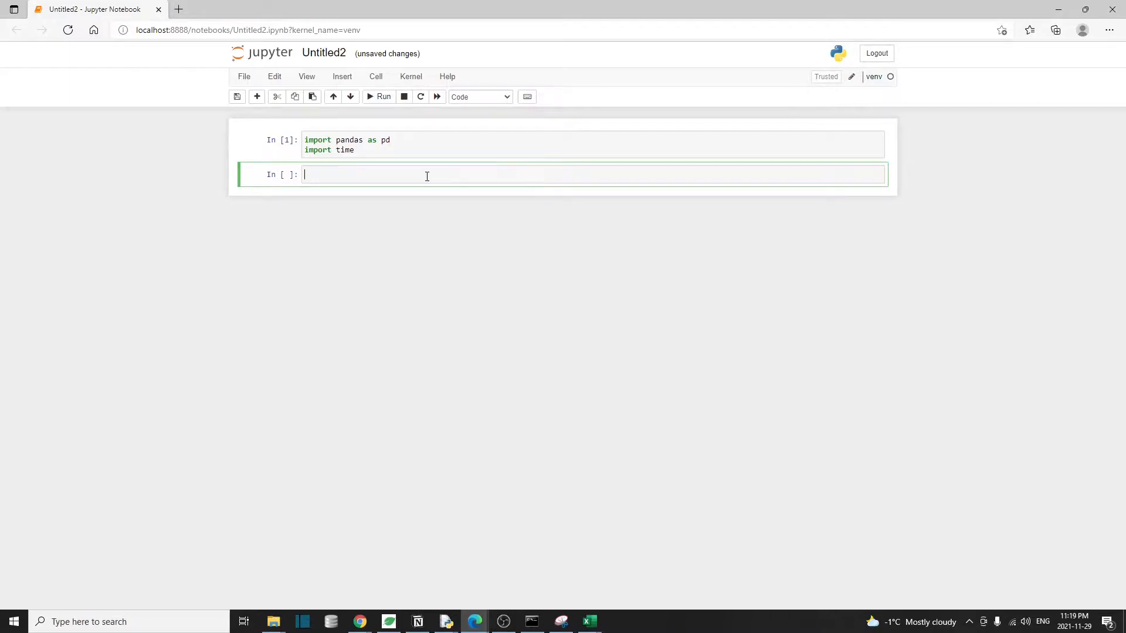
Read the sheet1, sheet2 and sheet3 workbooks into df1, df2 and df3 with pd.read_excel.
{"action": "type", "text": "df1 = pd.read_excel(r'C:\\Users\\jay\\Desktop\\PythonInOffice\\merge_multiple_datasets\\sheet1.xlsx')"}
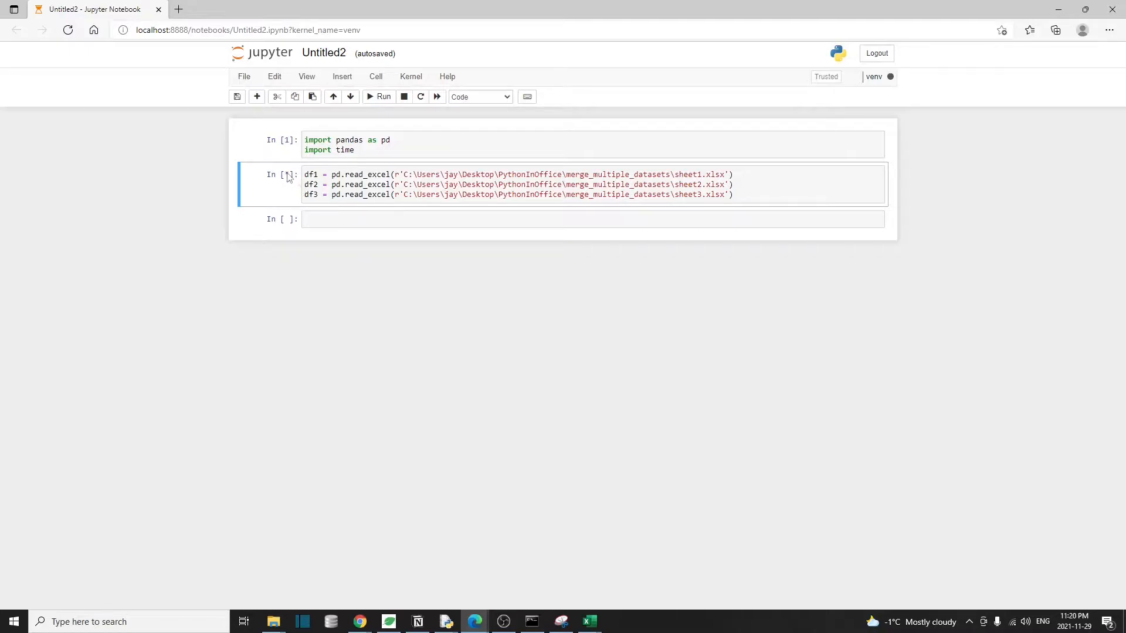
{"action": "left_click", "coordinate": [383, 96]}
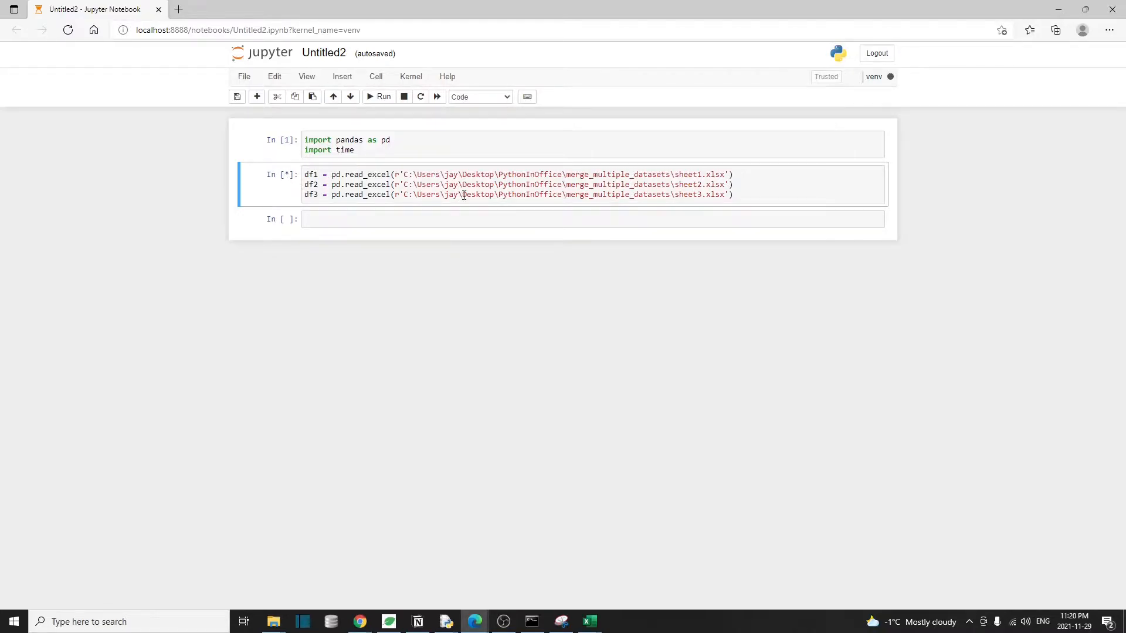
{"action": "left_click", "coordinate": [363, 219]}
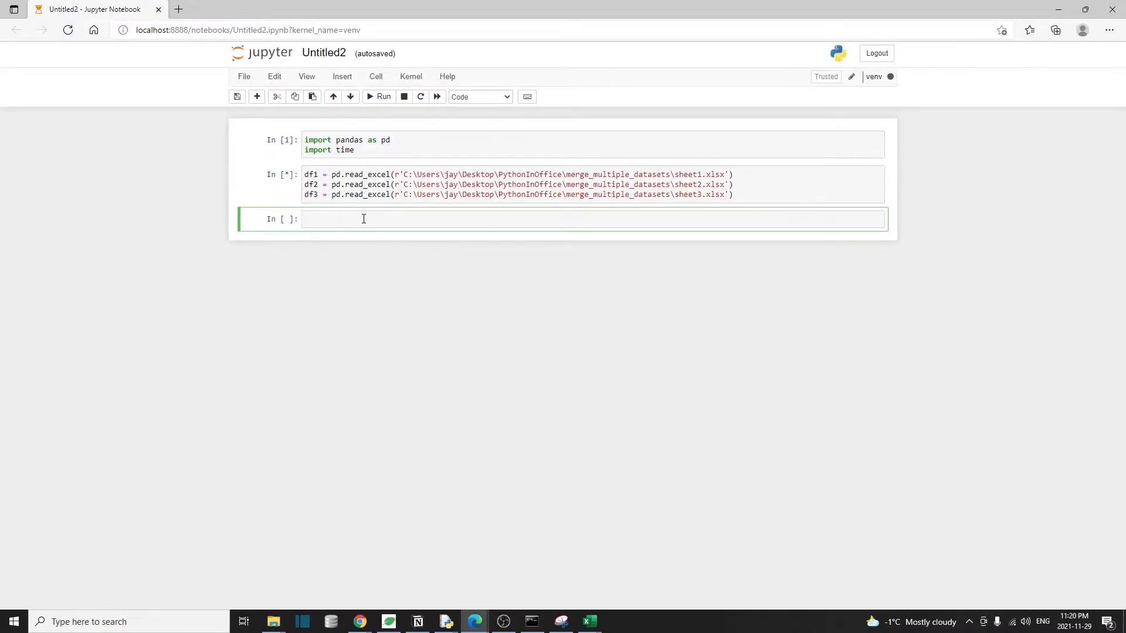
{"action": "left_click", "coordinate": [362, 218]}
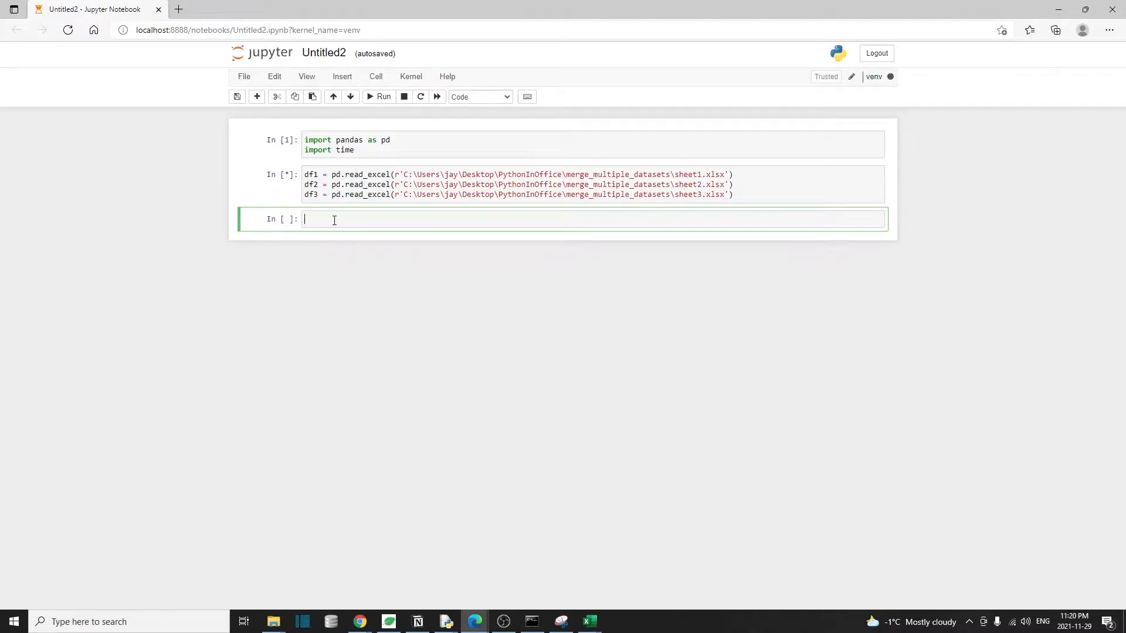
{"action": "mouse_move", "coordinate": [371, 199]}
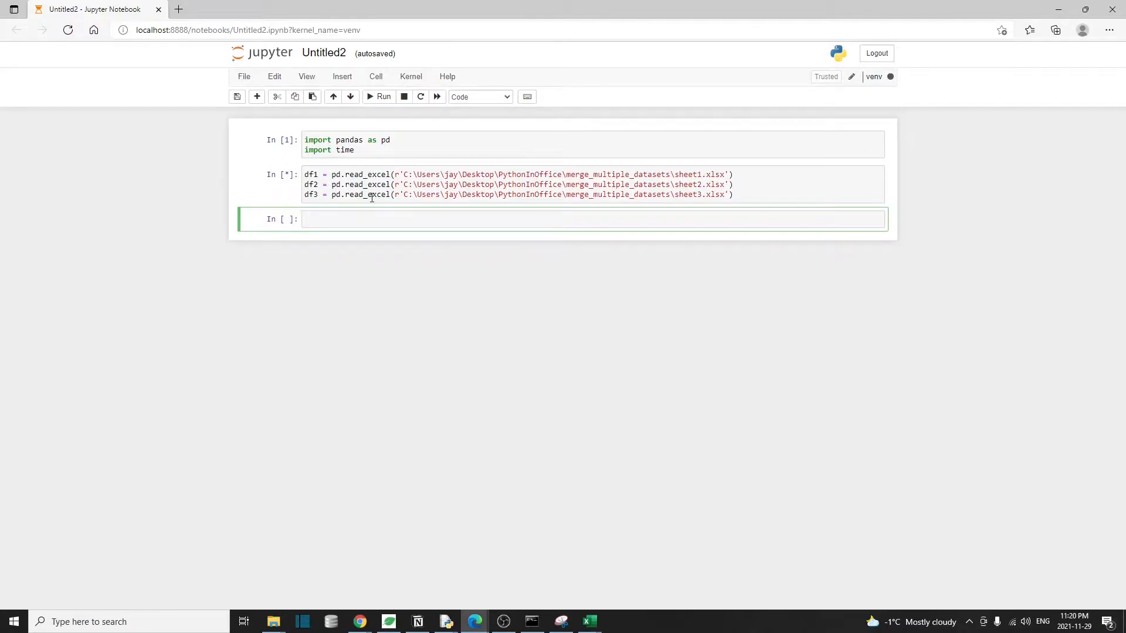
Print df1.shape, df2.shape and df3.shape in a new cell.
{"action": "type", "text": "print()"}
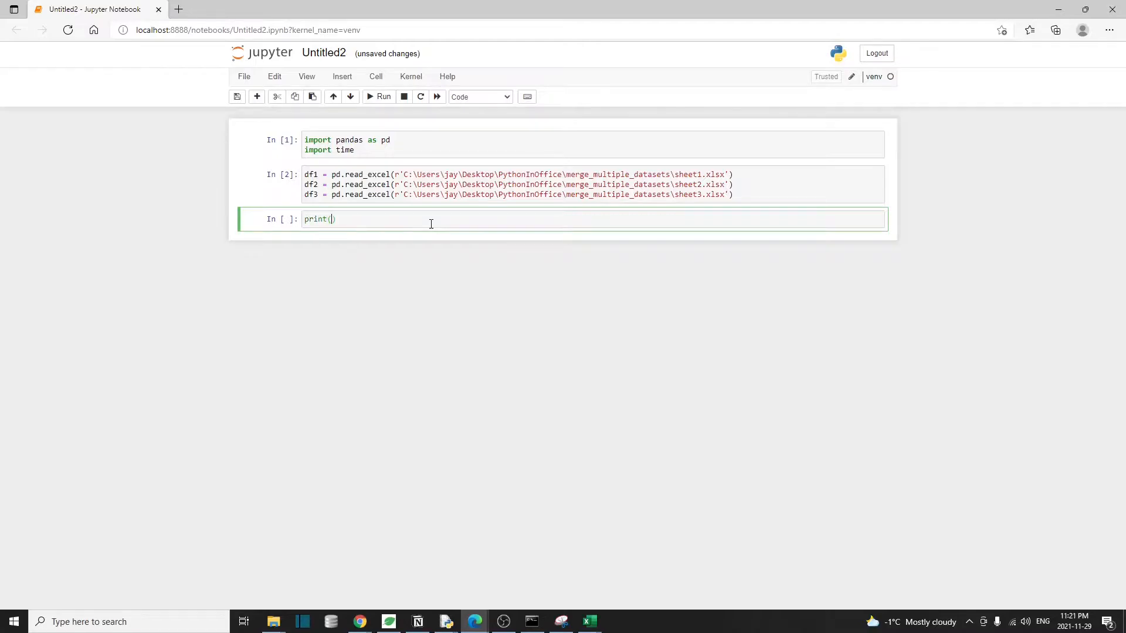
{"action": "type", "text": "df1.shape"}
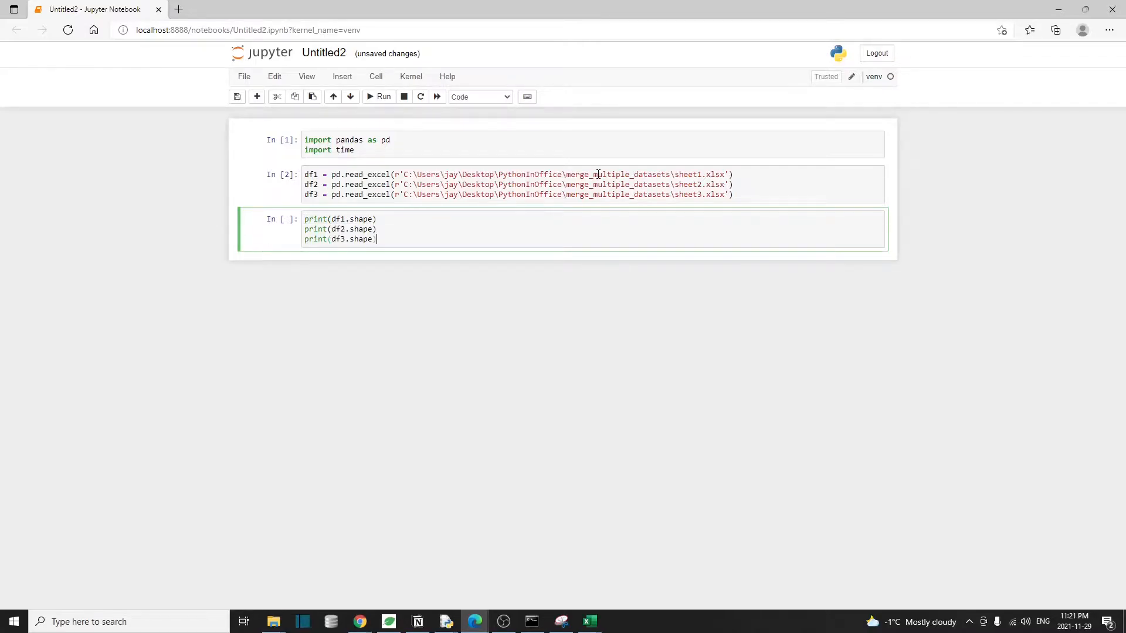
{"action": "left_click", "coordinate": [379, 96]}
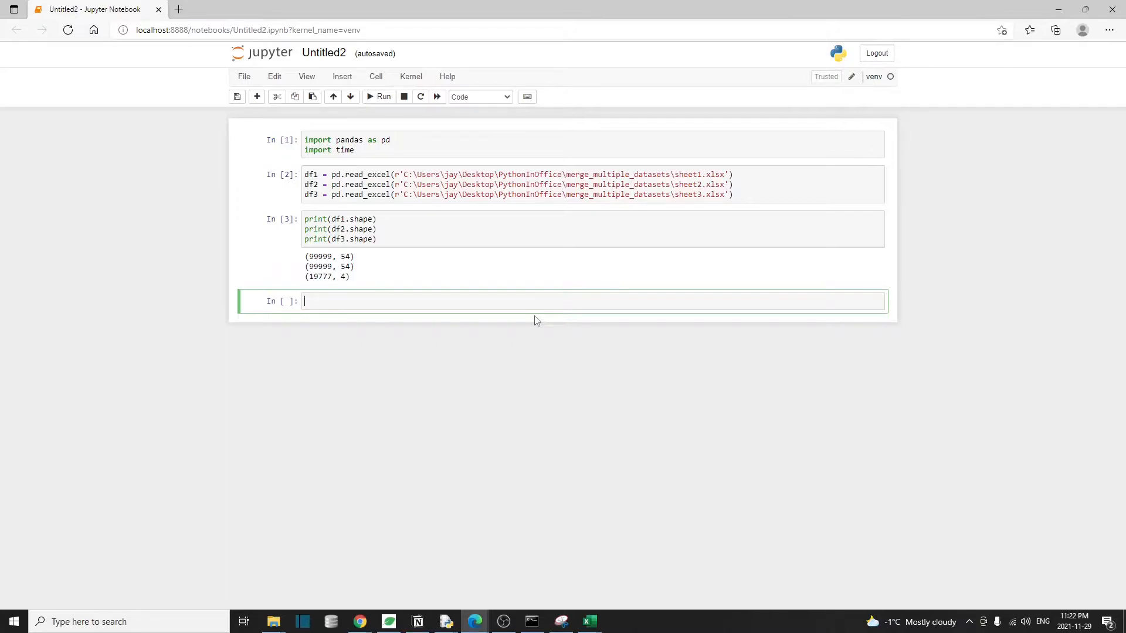
Run df_combine = df1.merge(df2, left_on='PolicyID', right_on='ID', how='left').
{"action": "type", "text": "df_combin"}
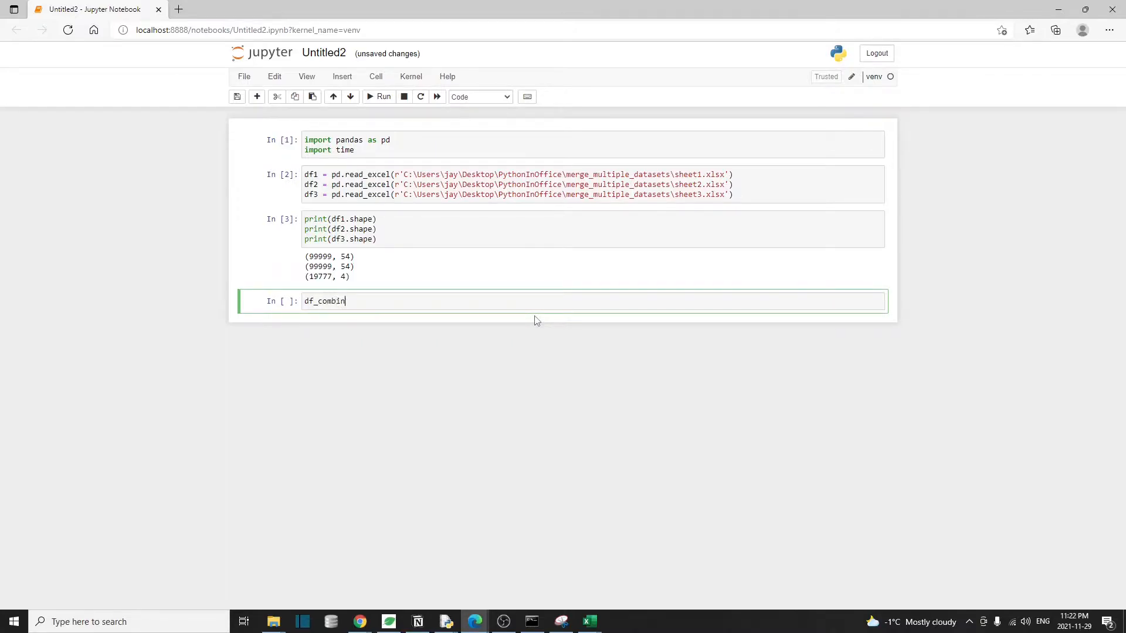
{"action": "type", "text": "e = df1.me"}
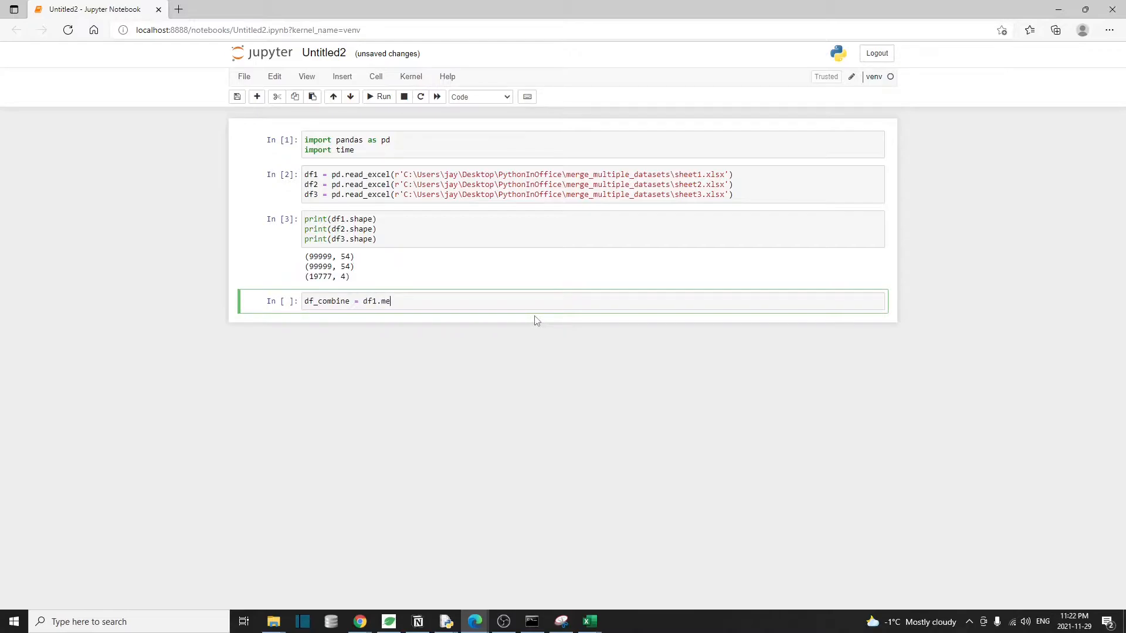
{"action": "type", "text": "rge()"}
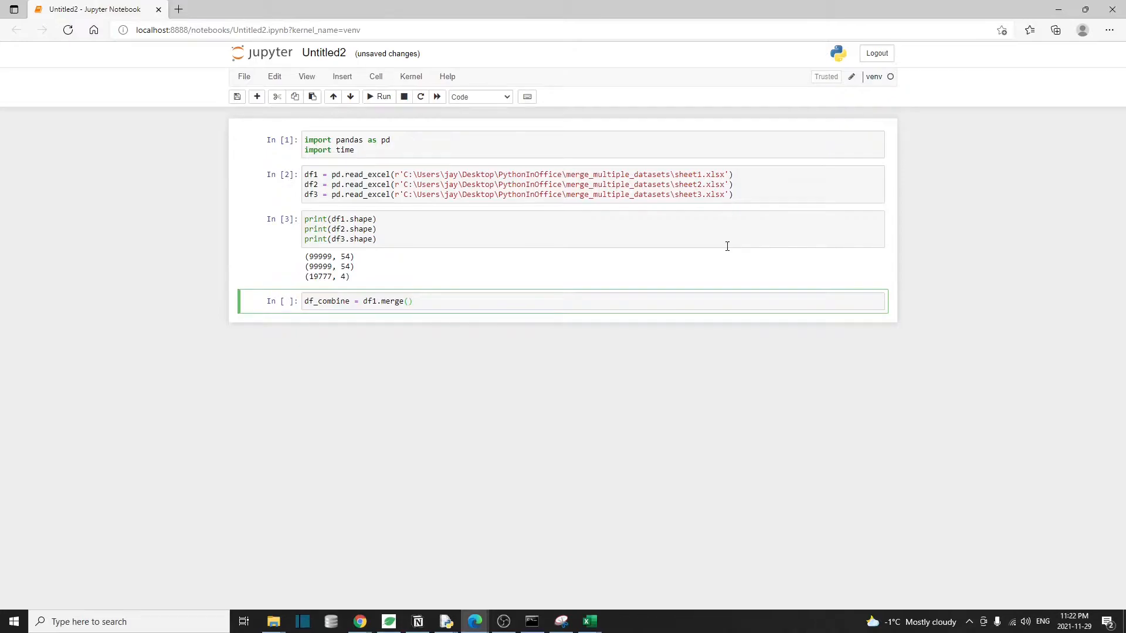
{"action": "type", "text": "df"}
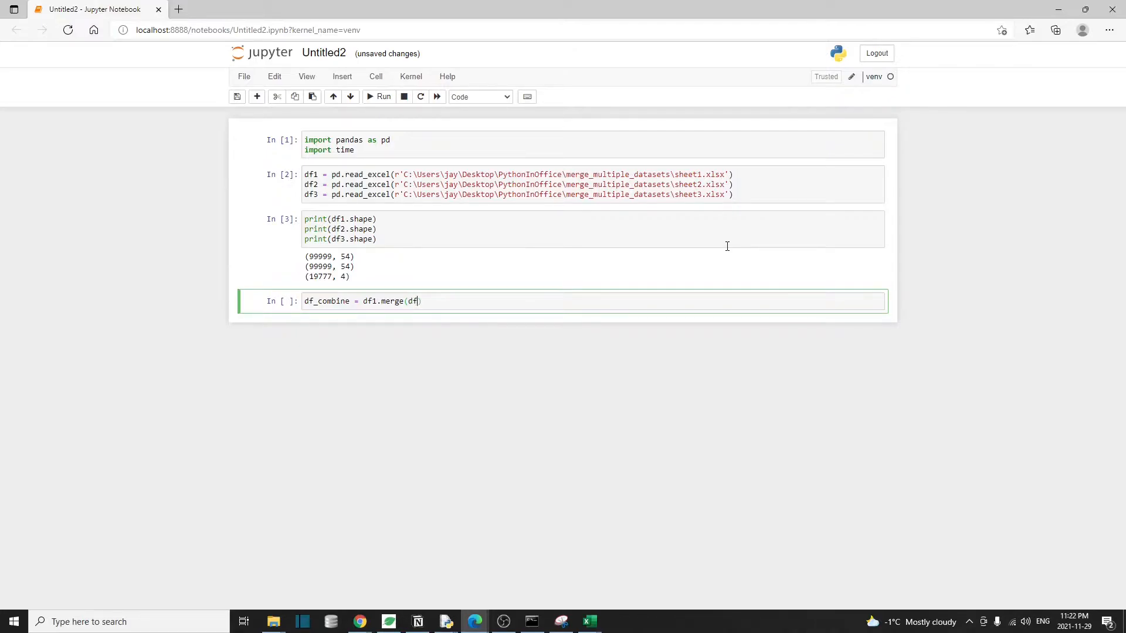
{"action": "type", "text": "2"}
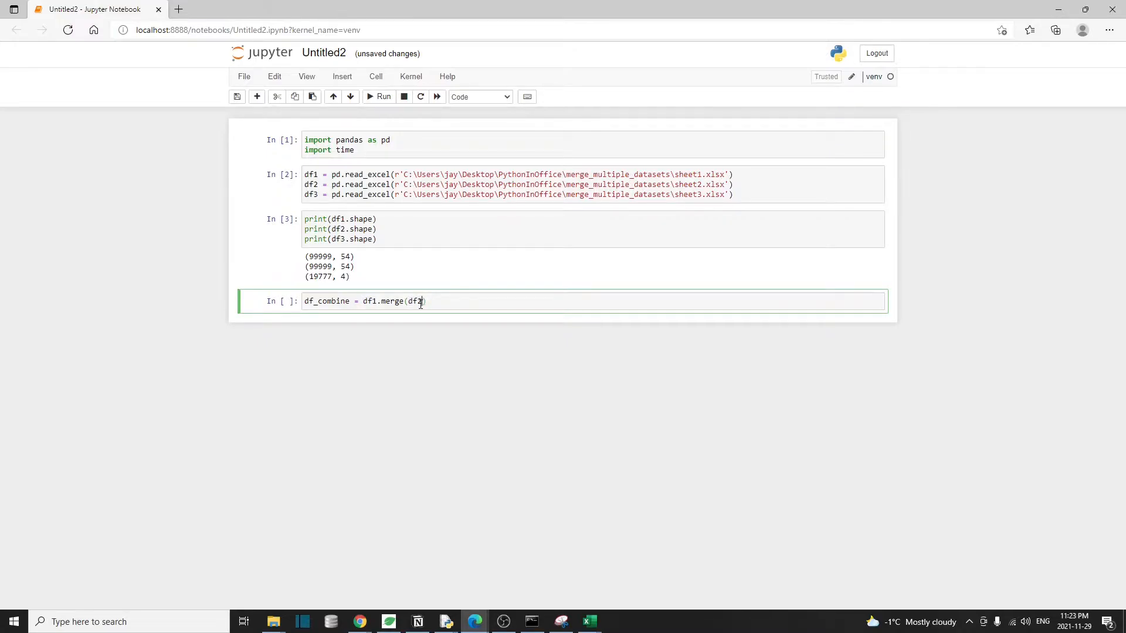
{"action": "left_click", "coordinate": [589, 621]}
{"action": "type", "text": ", "}
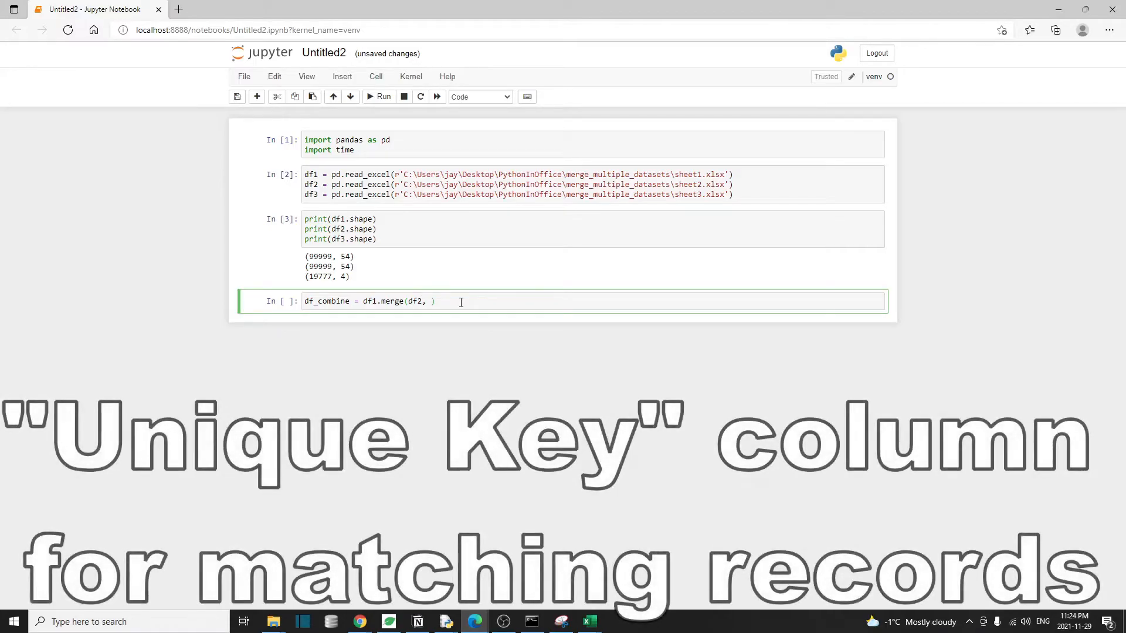
{"action": "type", "text": "left_on='PolicyID',"}
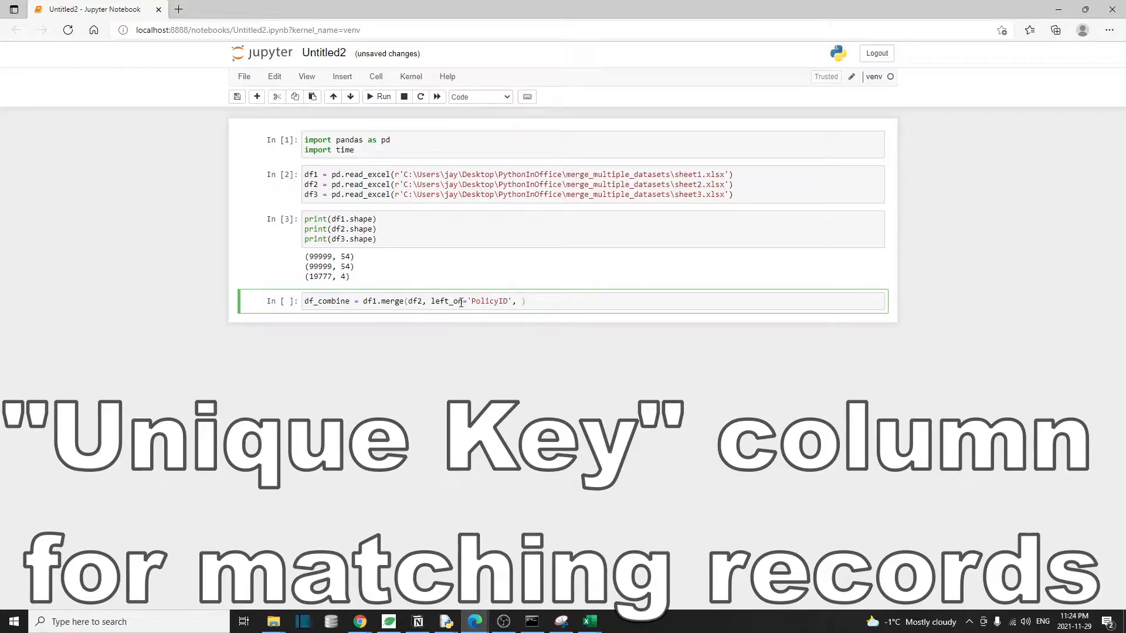
{"action": "type", "text": "right_on=''"}
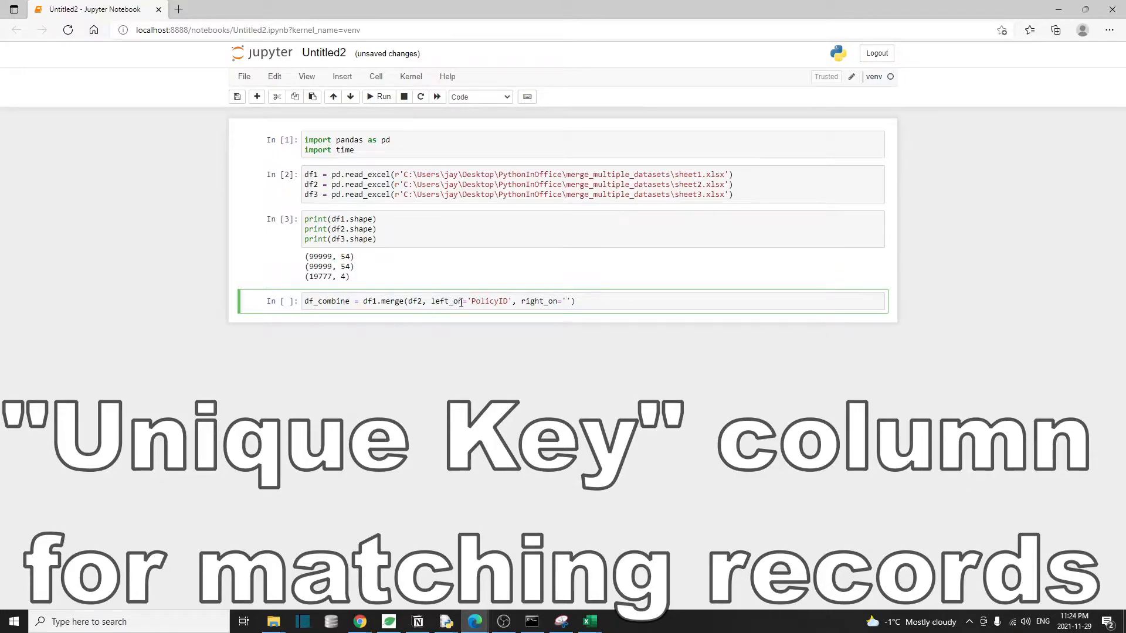
{"action": "type", "text": "ID', how='l"}
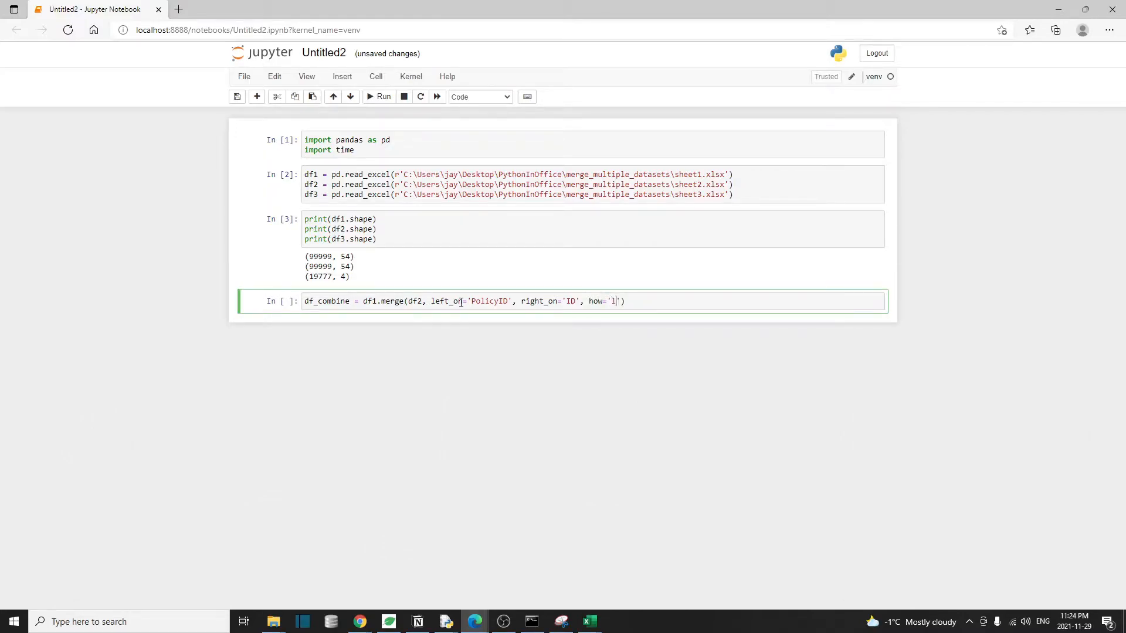
{"action": "type", "text": "eft"}
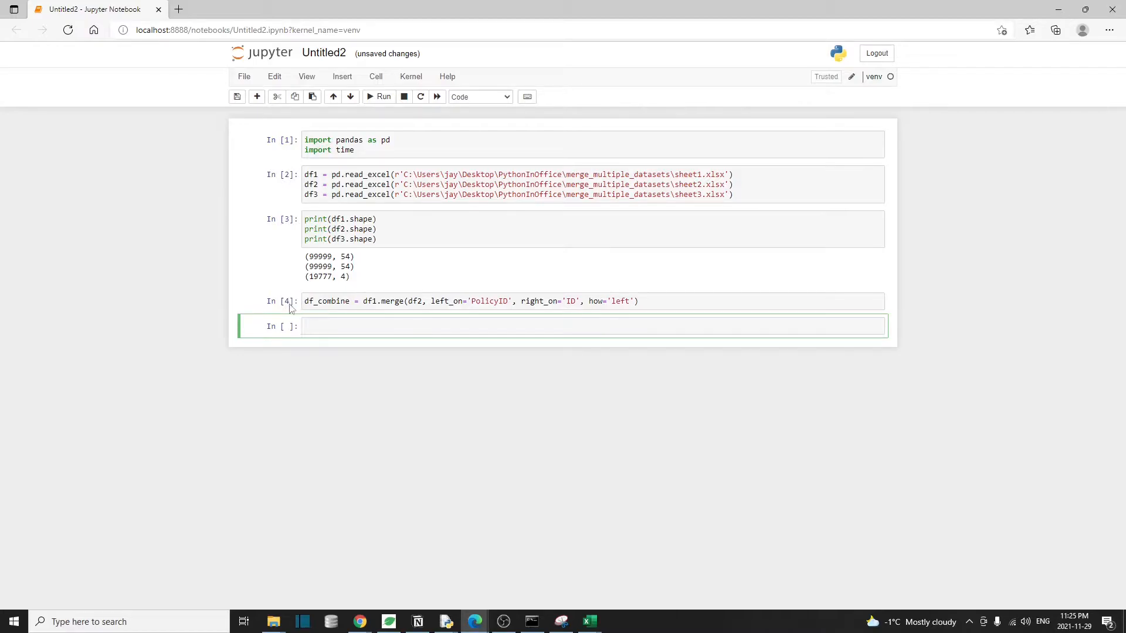
{"action": "left_click", "coordinate": [379, 326]}
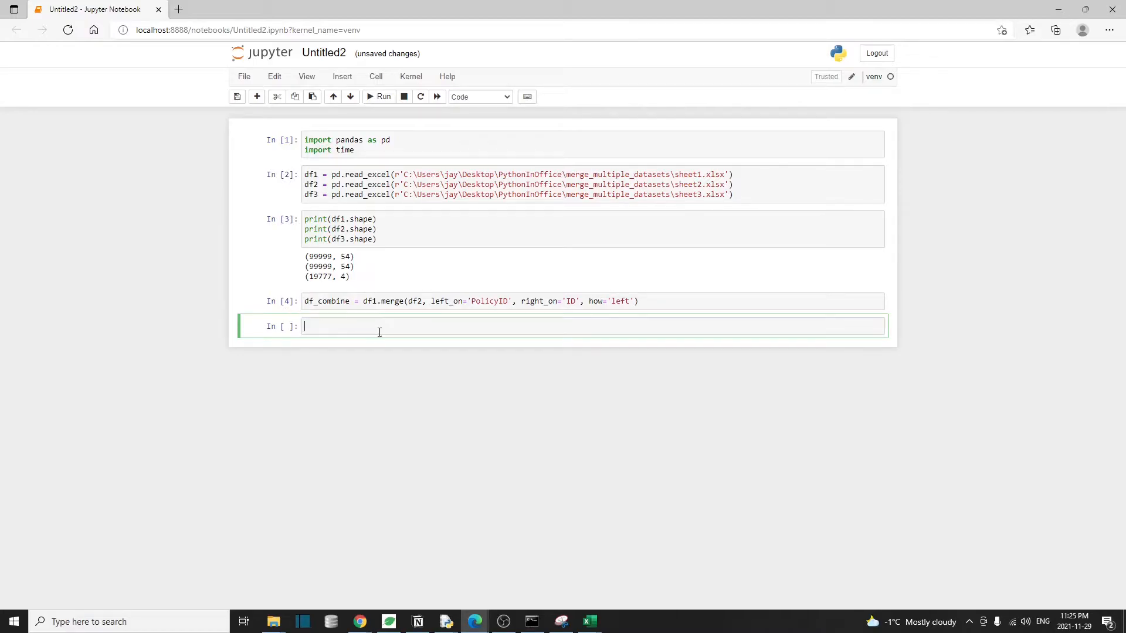
Show df_combine and highlight its 99999 rows × 108 columns size.
{"action": "type", "text": "df_combin"}
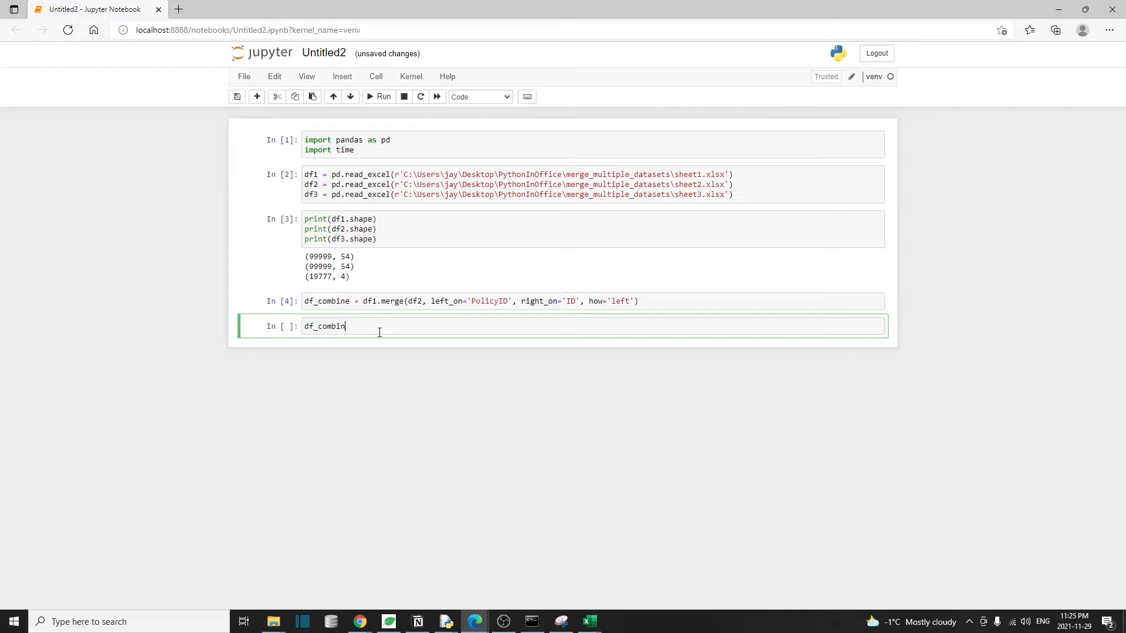
{"action": "left_click", "coordinate": [380, 96]}
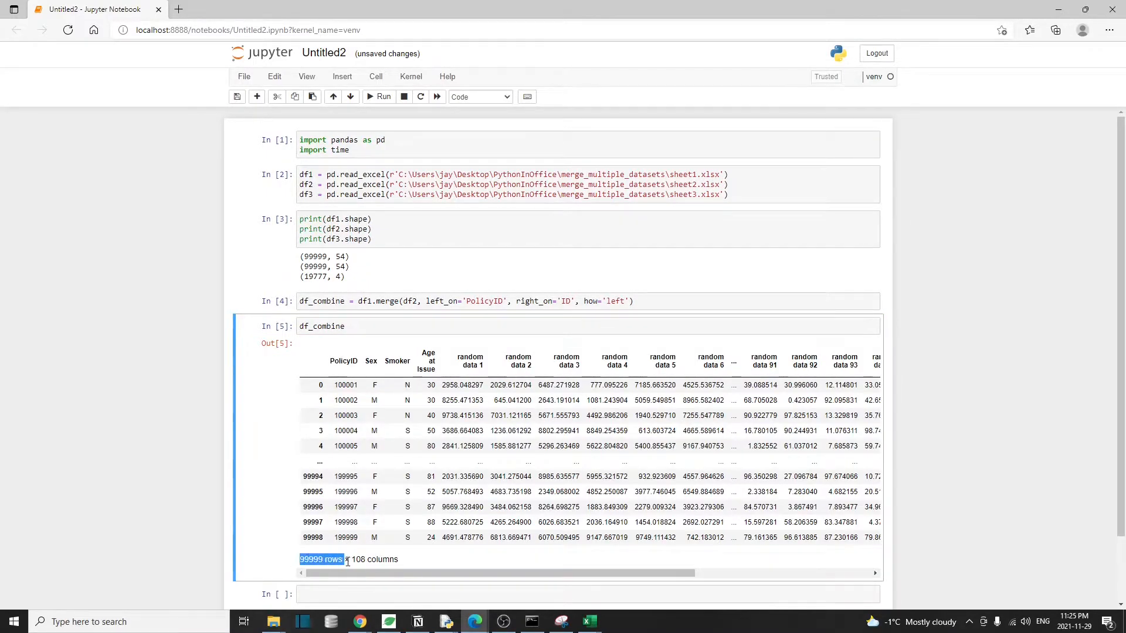
{"action": "left_click", "coordinate": [359, 559]}
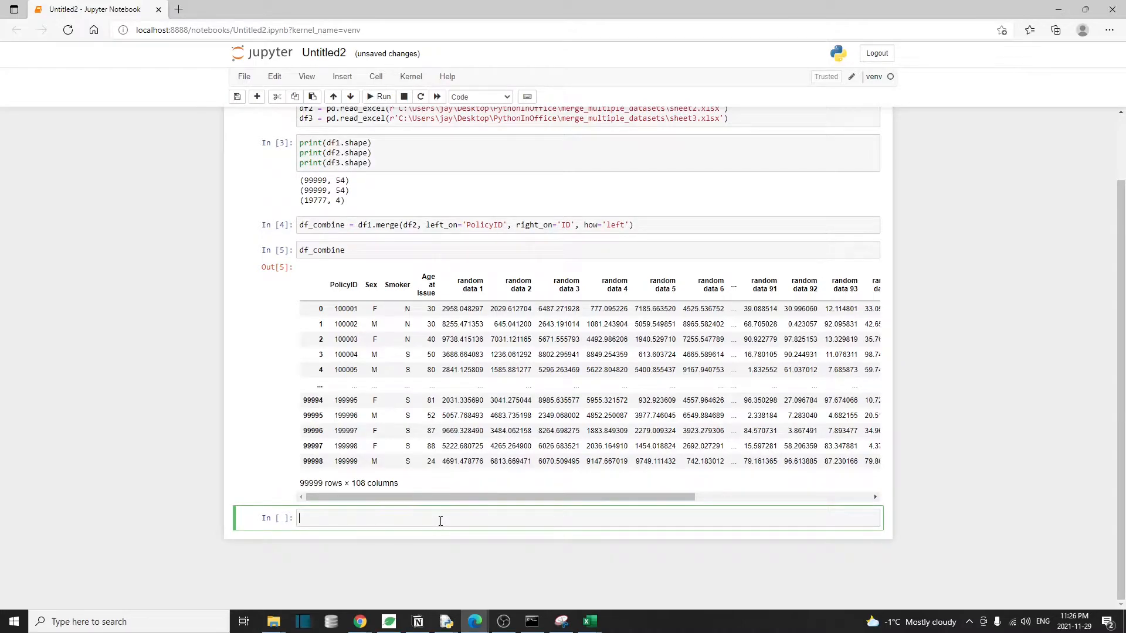
Run df_combine = df_combine.merge(df3, on="PolicyID", how='left').
{"action": "type", "text": "df_combine = df_combine"}
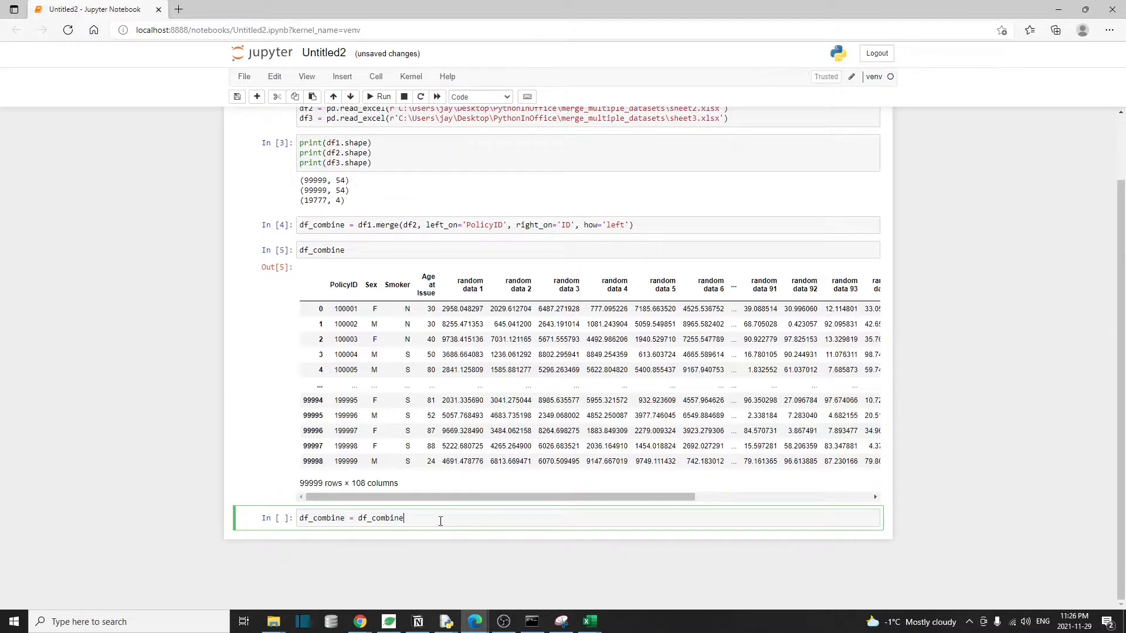
{"action": "type", "text": ".merge()"}
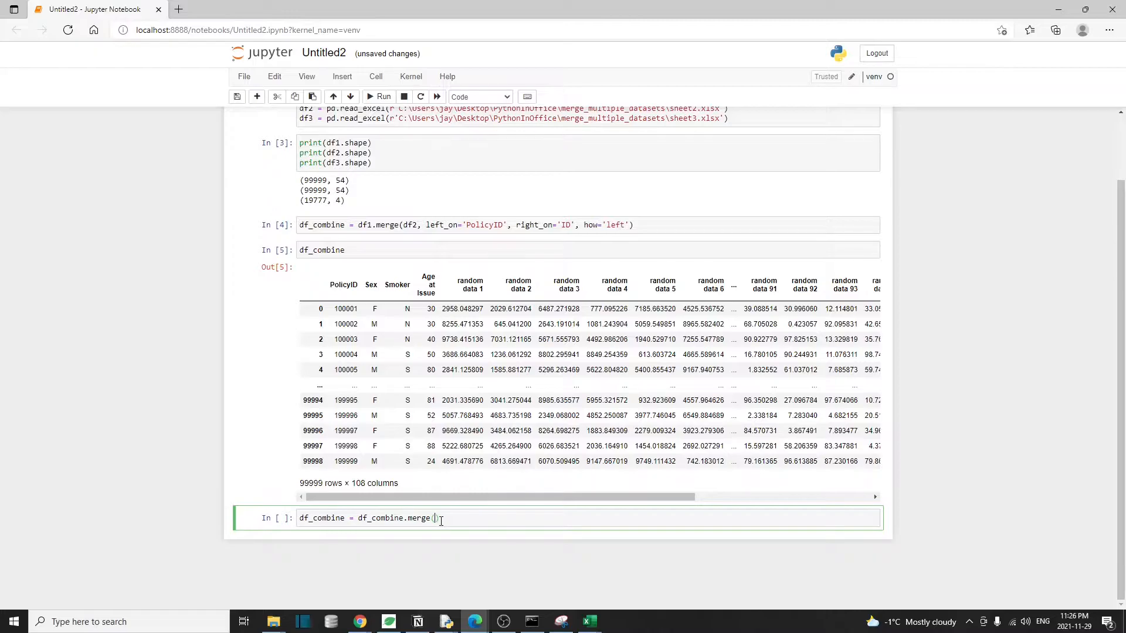
{"action": "type", "text": "df3"}
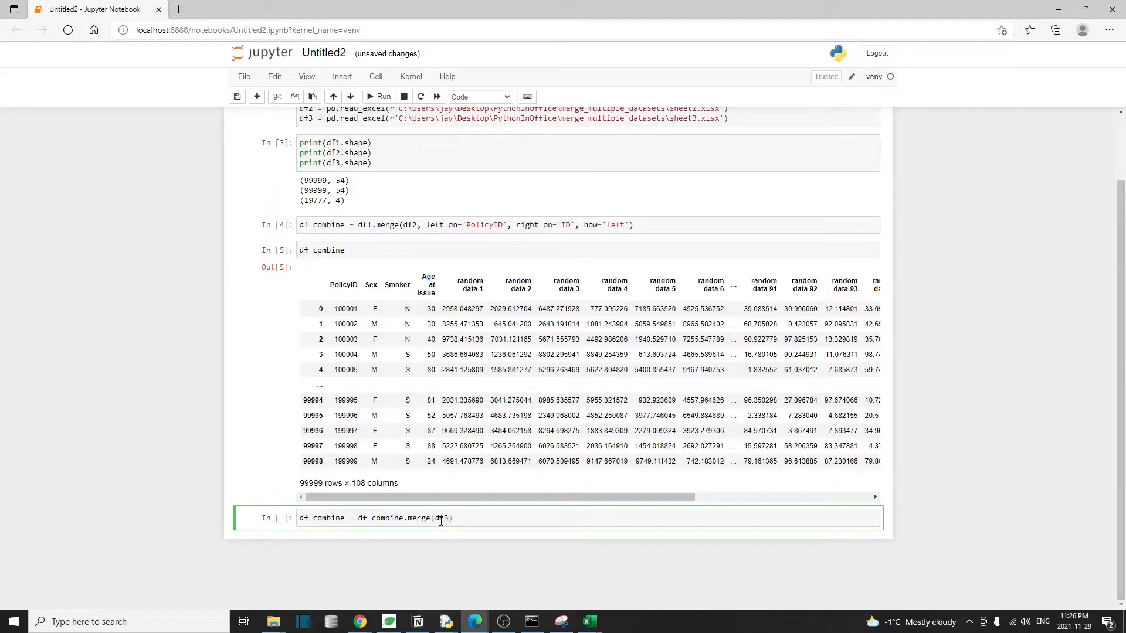
{"action": "left_click", "coordinate": [588, 622]}
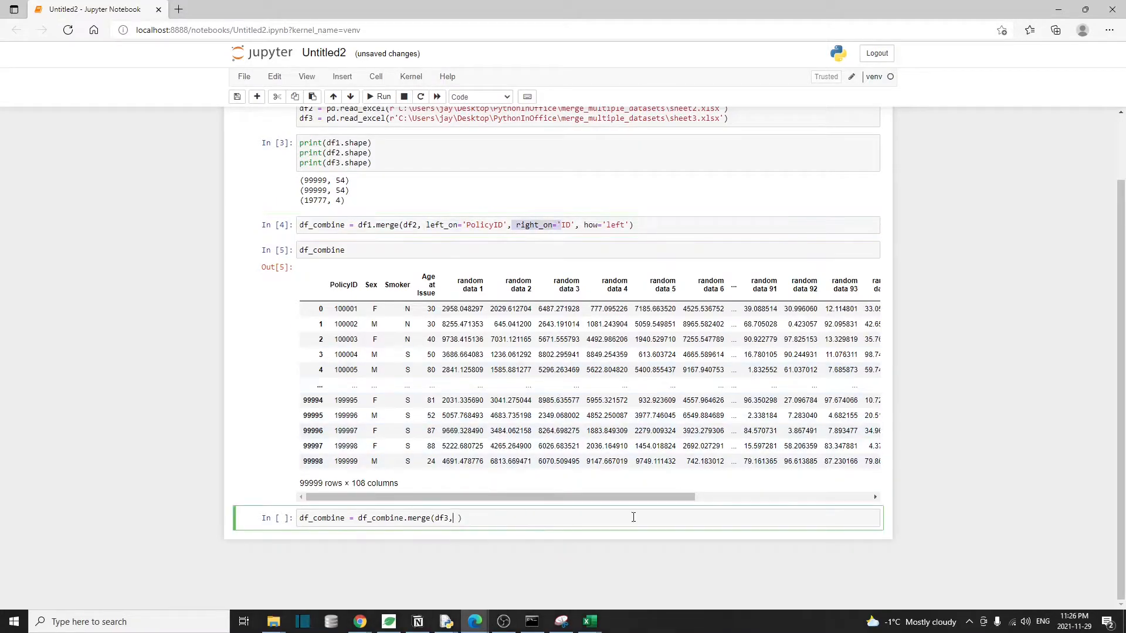
{"action": "mouse_move", "coordinate": [736, 517]}
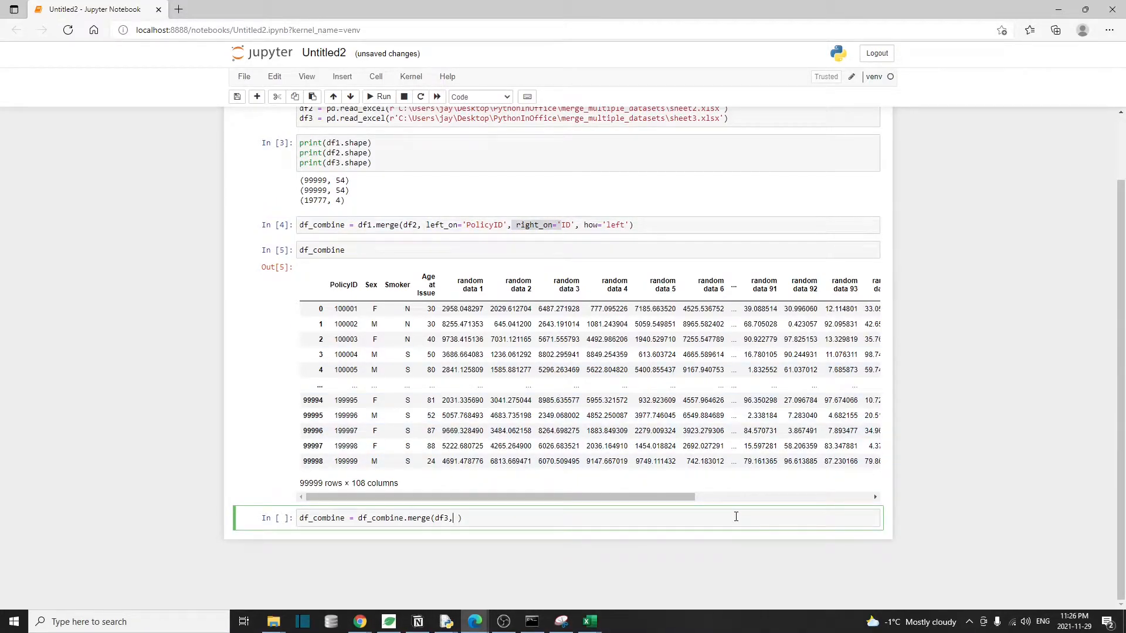
{"action": "type", "text": "on=\"\""}
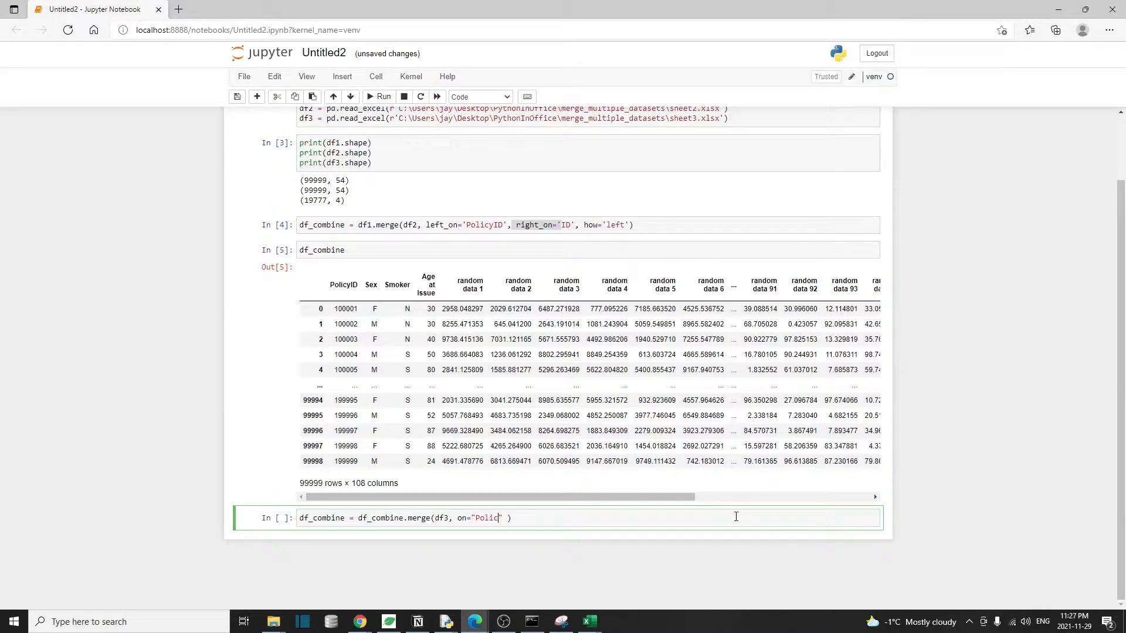
{"action": "type", "text": "yID\", how"}
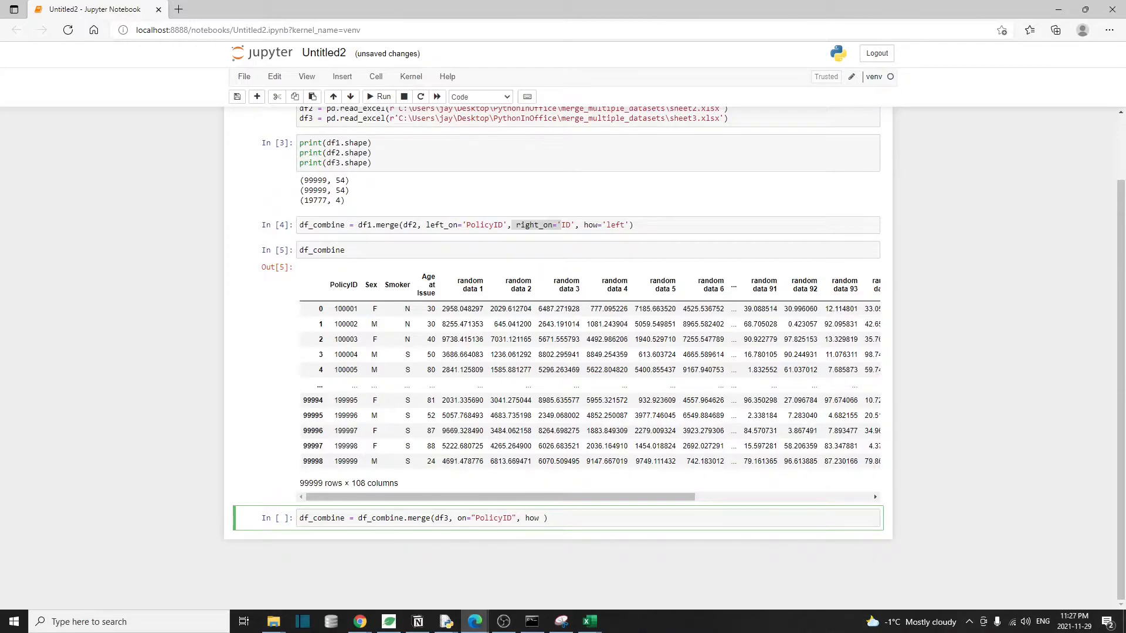
{"action": "type", "text": "='left'"}
{"action": "type", "text": "df_comb"}
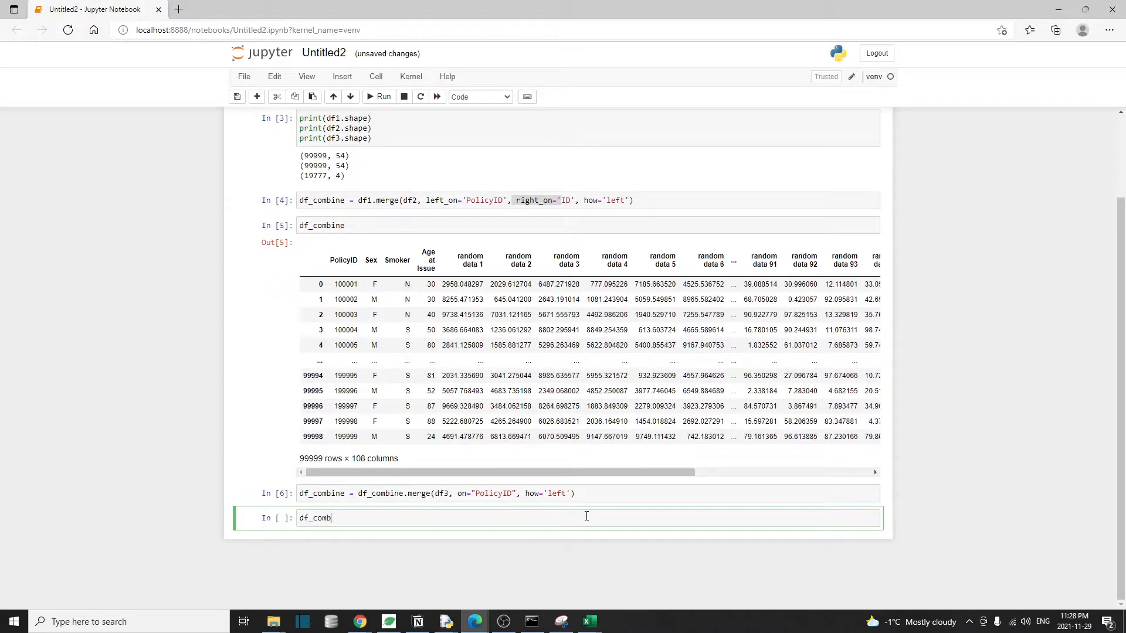
Show df_combine and scroll right to the Dead, Date of Death and Account Value_y columns.
{"action": "type", "text": "ine"}
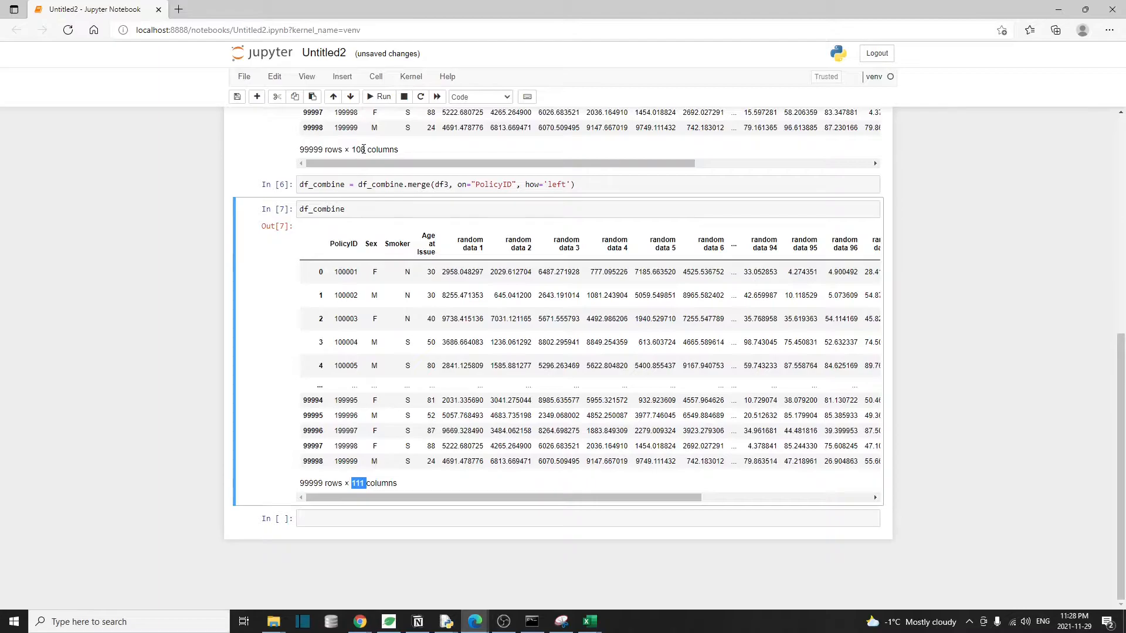
{"action": "scroll", "scroll_direction": "right", "scroll_amount": 3}
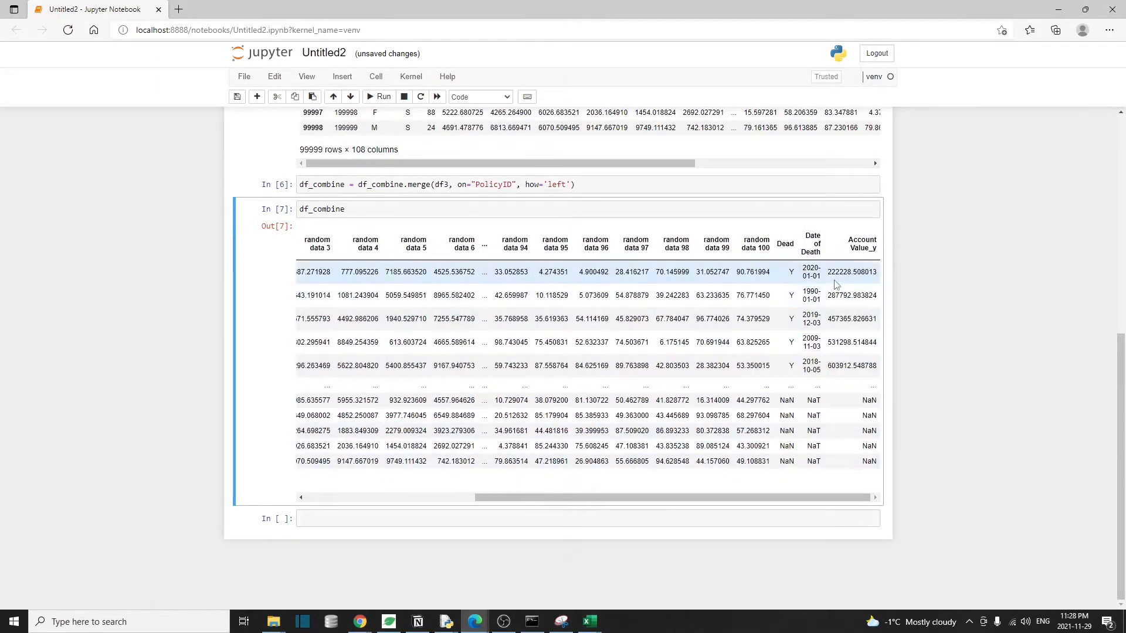
{"action": "mouse_move", "coordinate": [797, 246]}
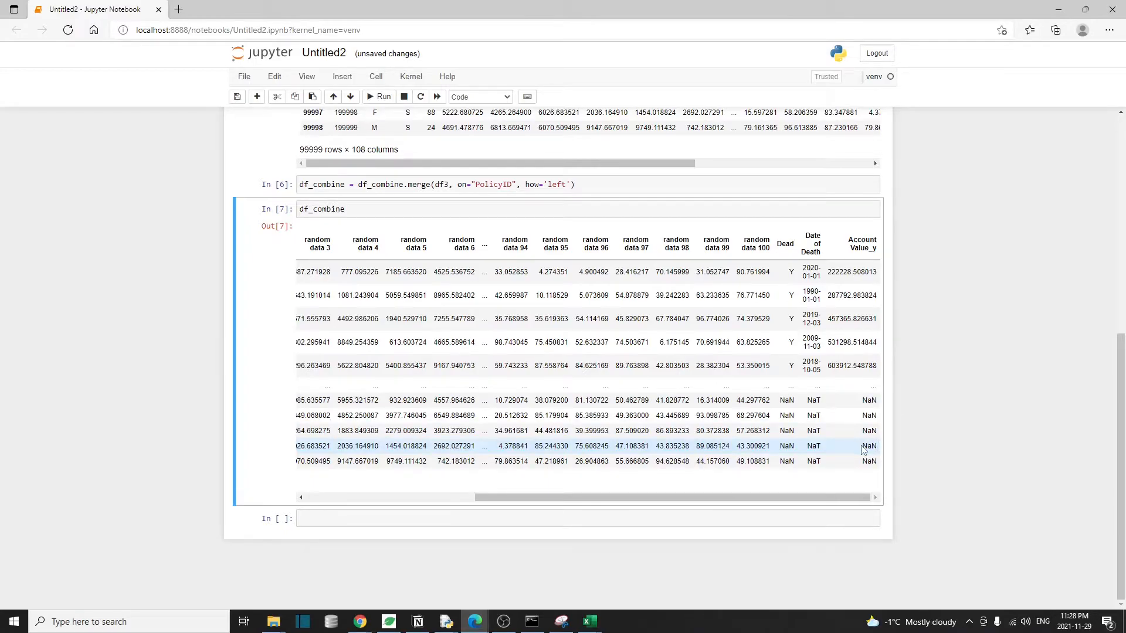
{"action": "mouse_move", "coordinate": [442, 199]}
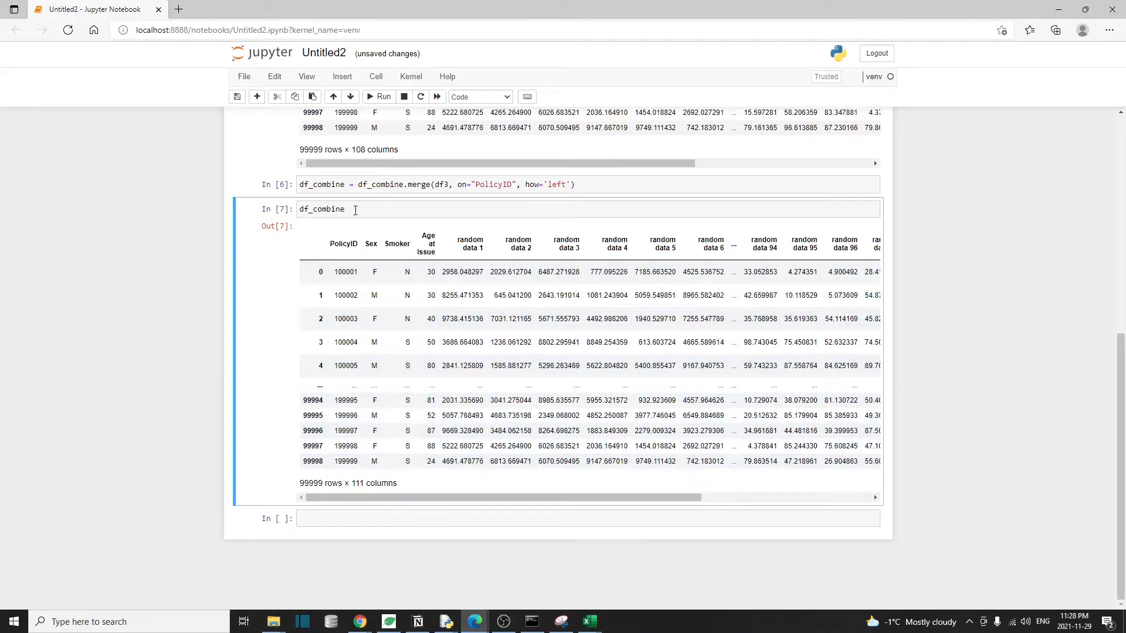
{"action": "scroll", "scroll_direction": "right", "scroll_amount": 3}
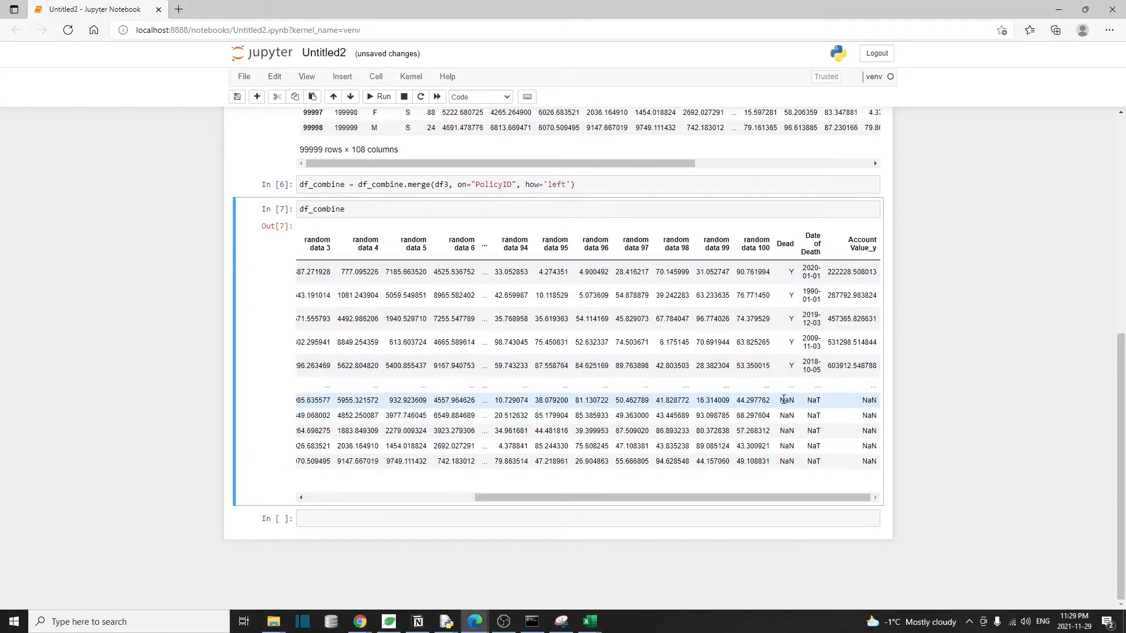
{"action": "mouse_move", "coordinate": [806, 250]}
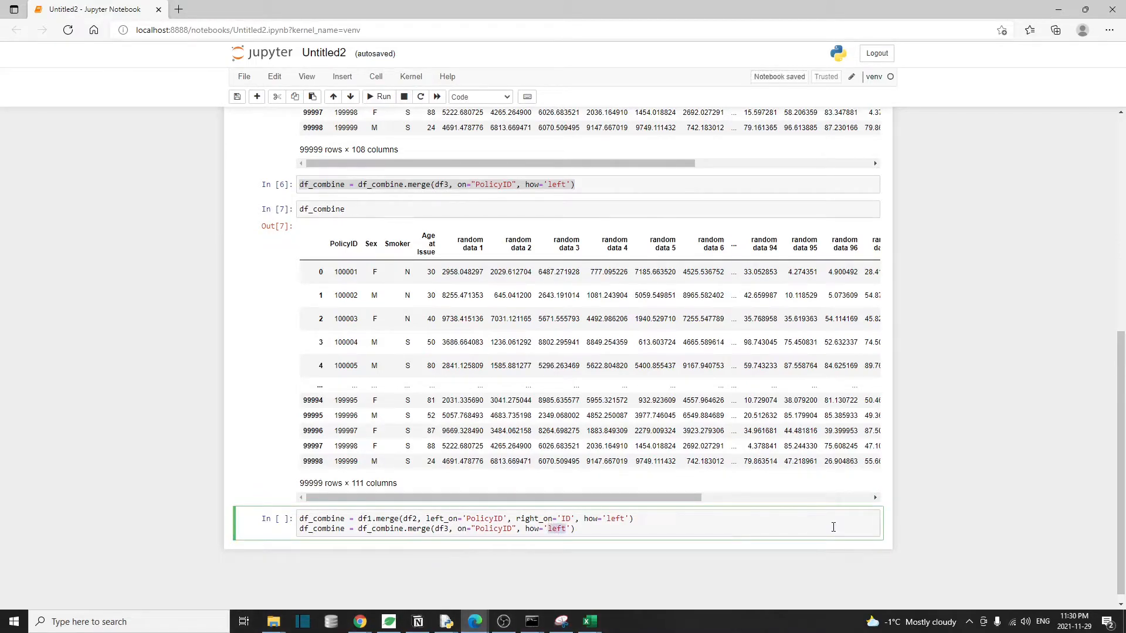
Run both chained merges in one cell with how='inner' on the df3 join.
{"action": "type", "text": "inner"}
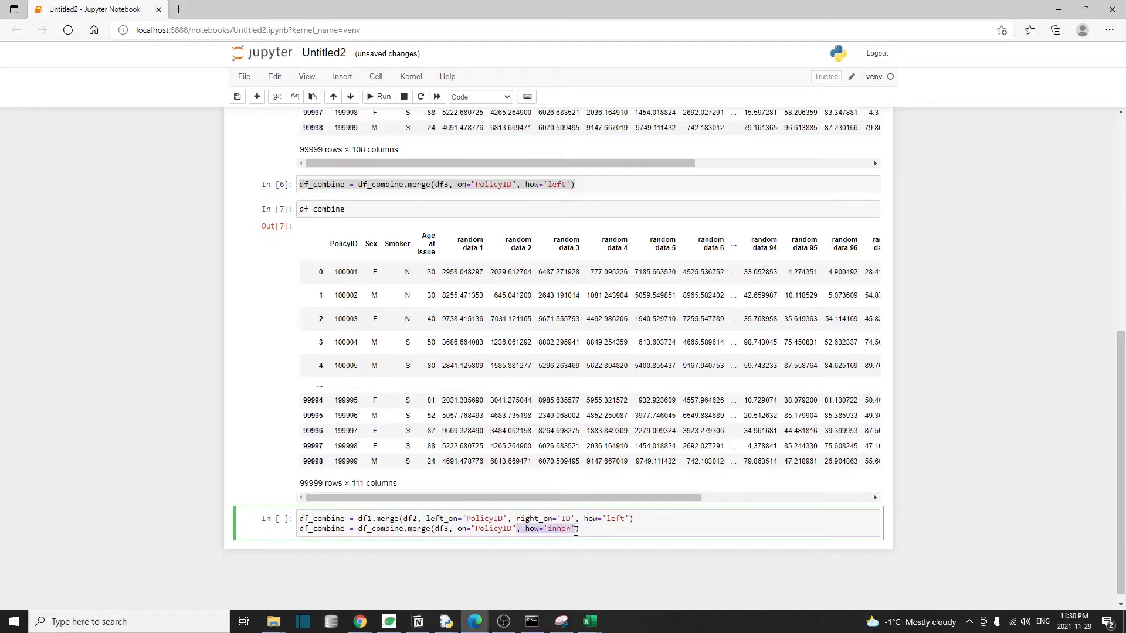
{"action": "key", "text": "Backspace"}
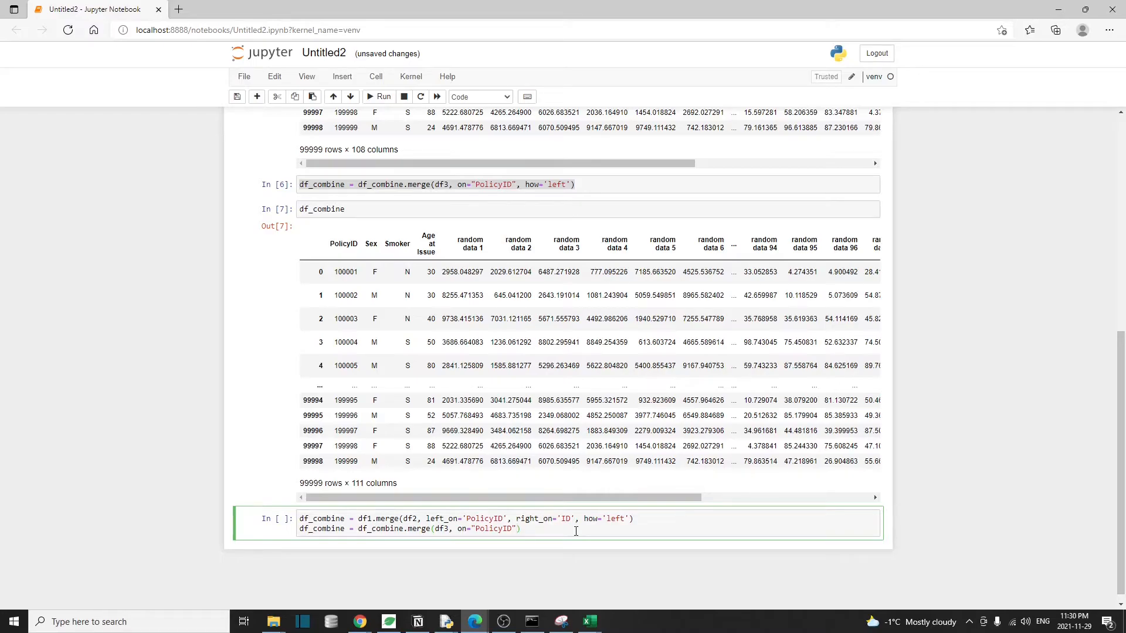
{"action": "type", "text": ", how='inner'"}
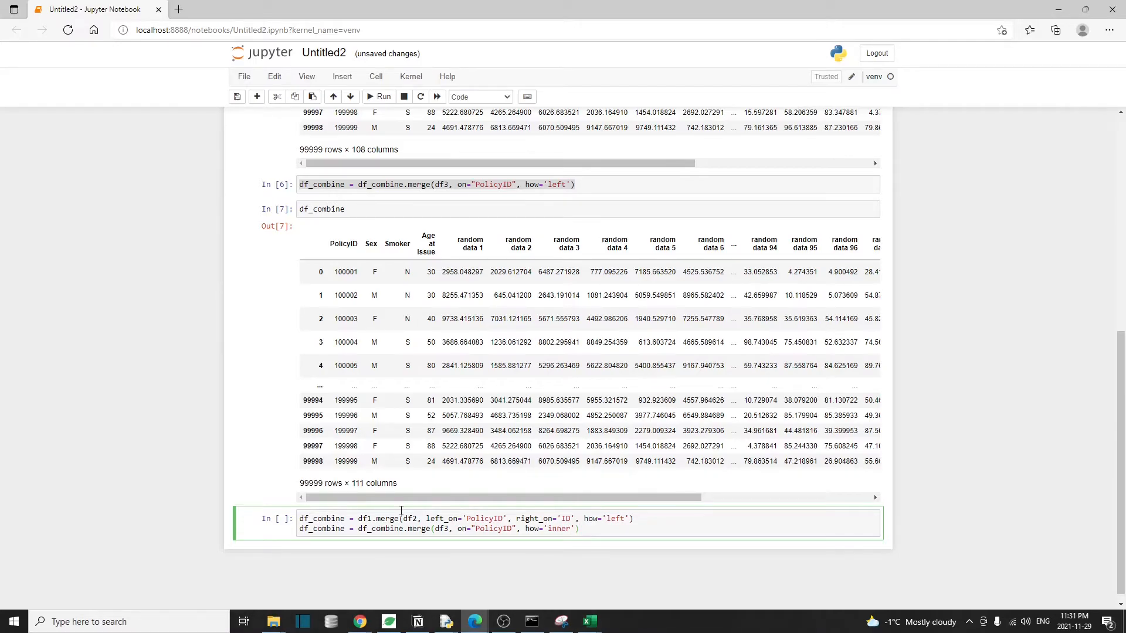
{"action": "left_click", "coordinate": [579, 529]}
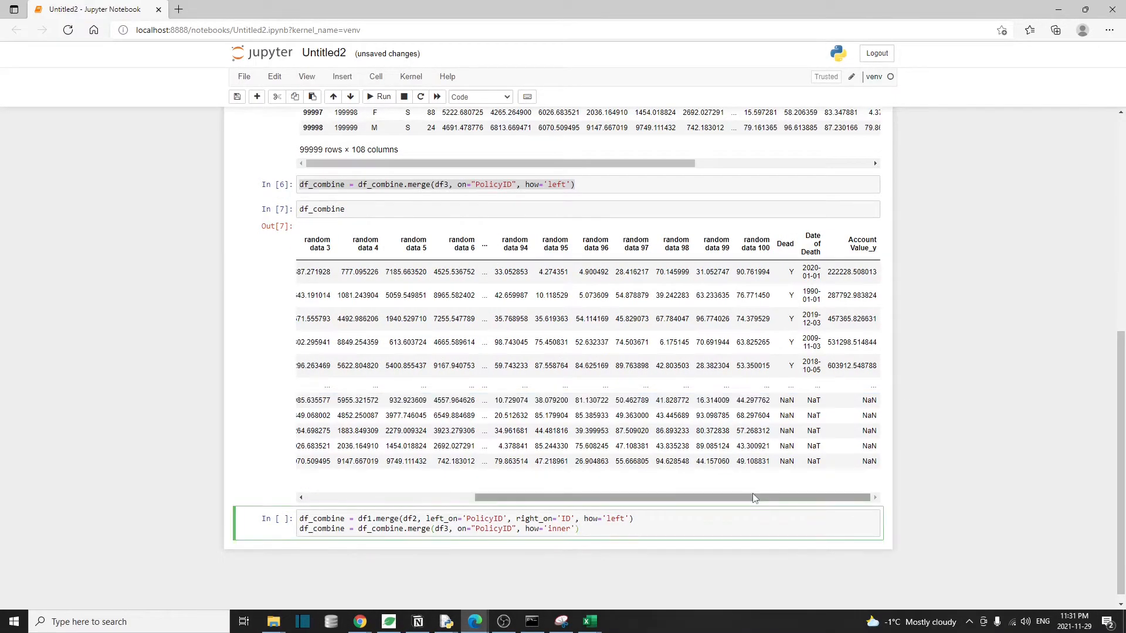
{"action": "left_click", "coordinate": [378, 96]}
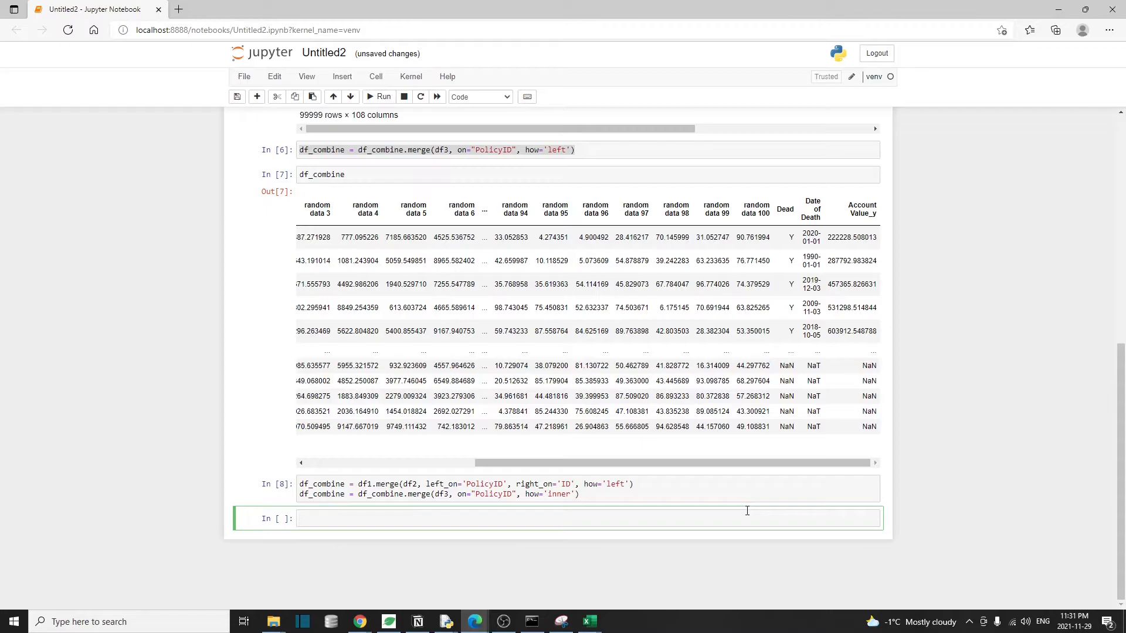
{"action": "type", "text": "df_combine"}
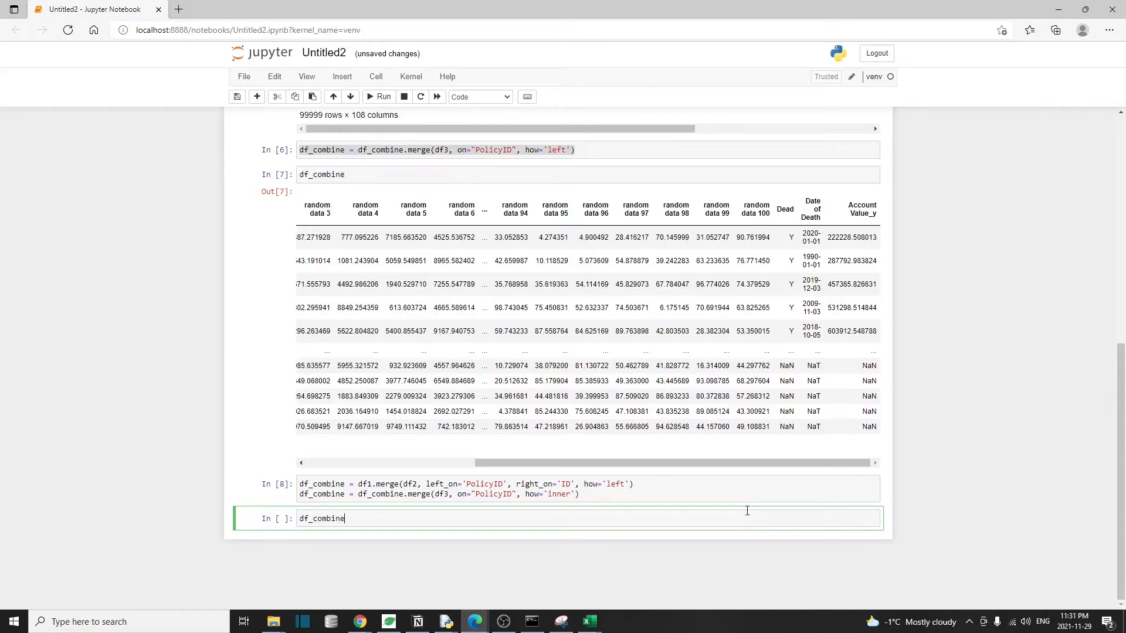
Run df_combine and check that the how='inner' merge yields 19,777 rows × 111 columns.
{"action": "left_click", "coordinate": [379, 96]}
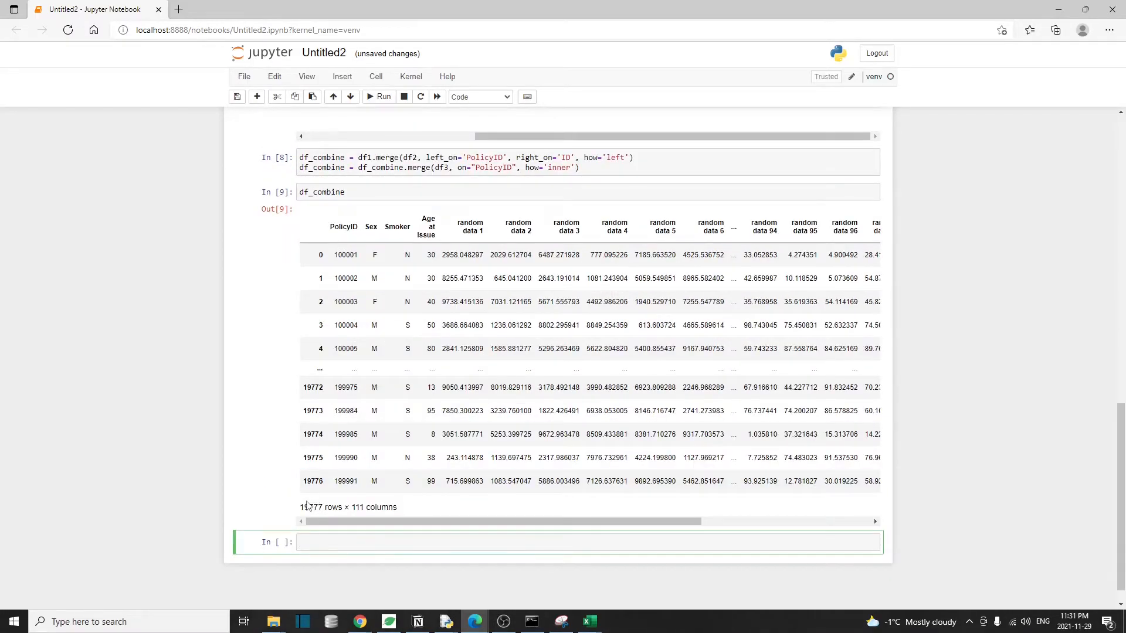
{"action": "double_click", "coordinate": [310, 507]}
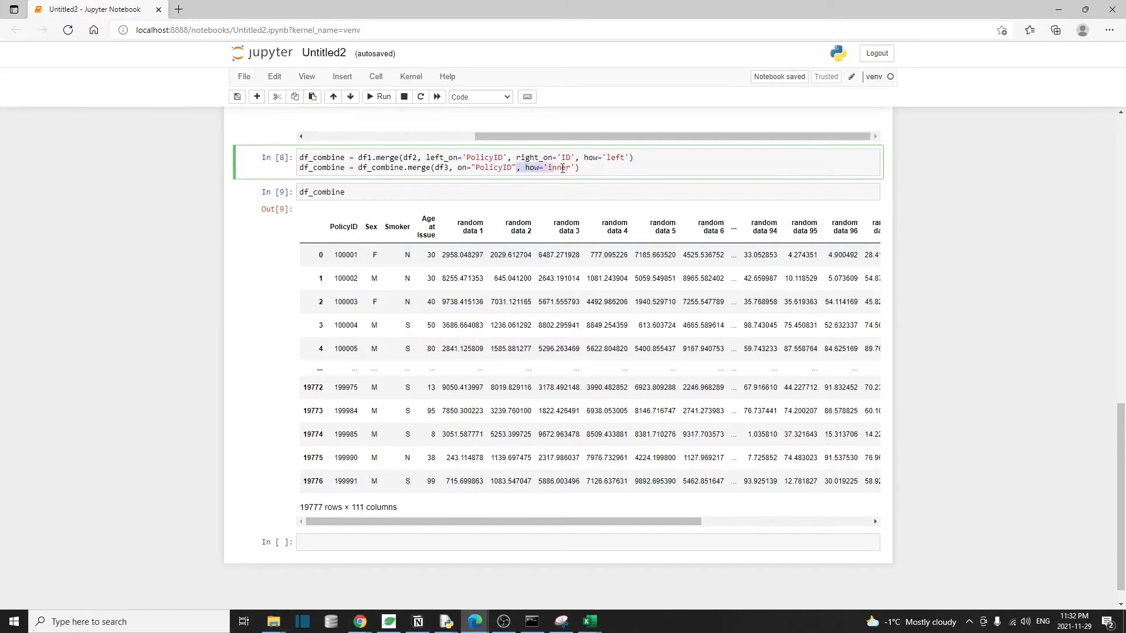
{"action": "left_click", "coordinate": [578, 167]}
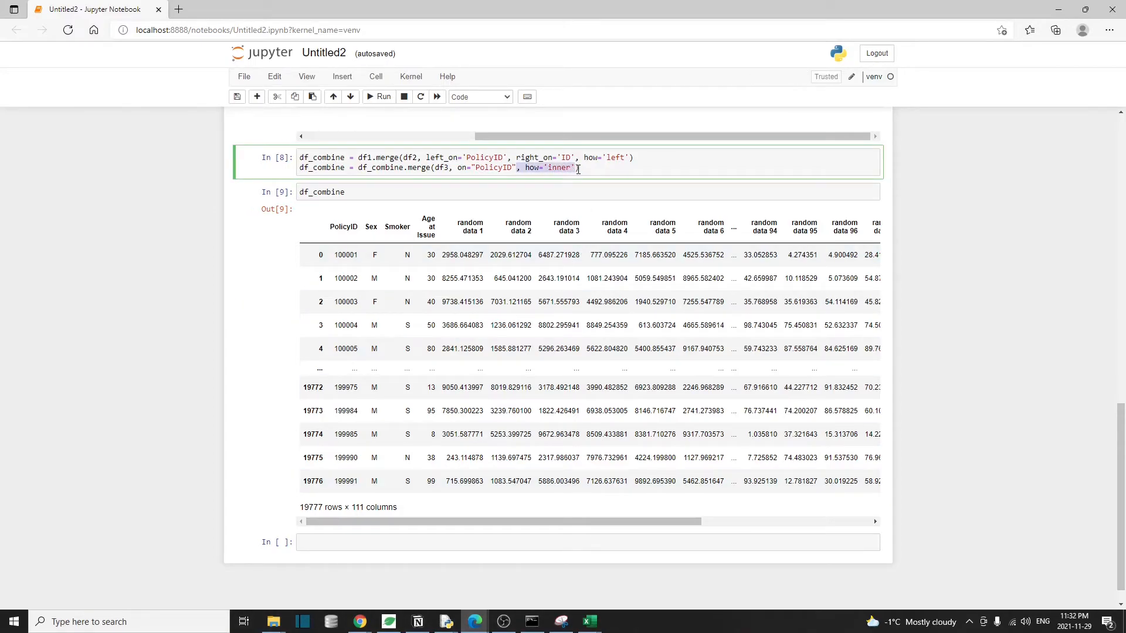
{"action": "left_click", "coordinate": [588, 518]}
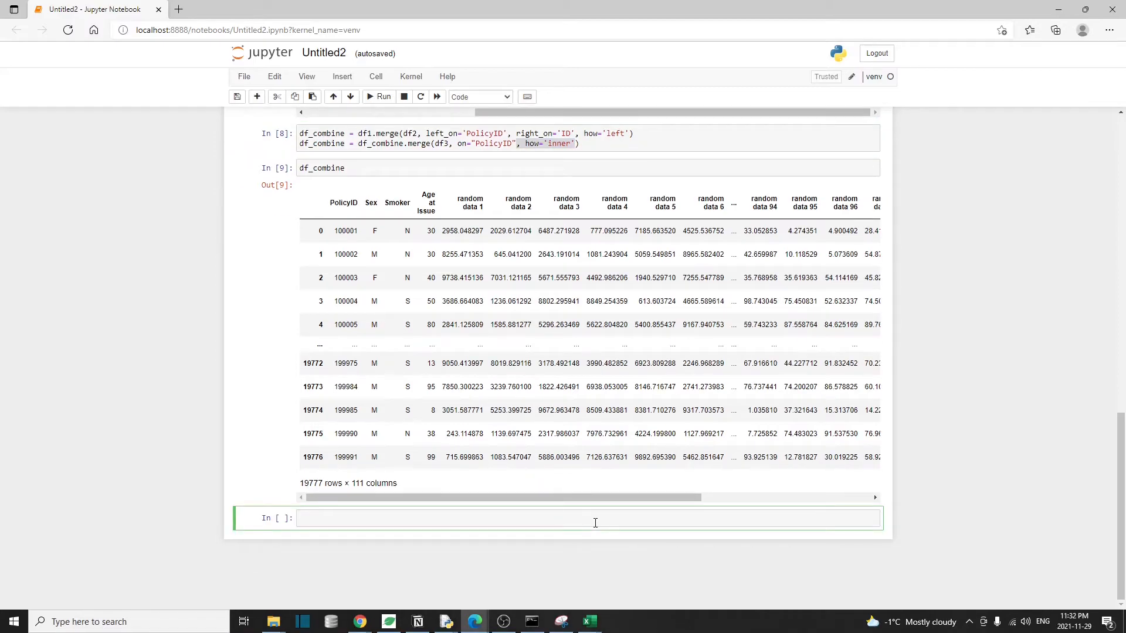
{"action": "mouse_move", "coordinate": [668, 492]}
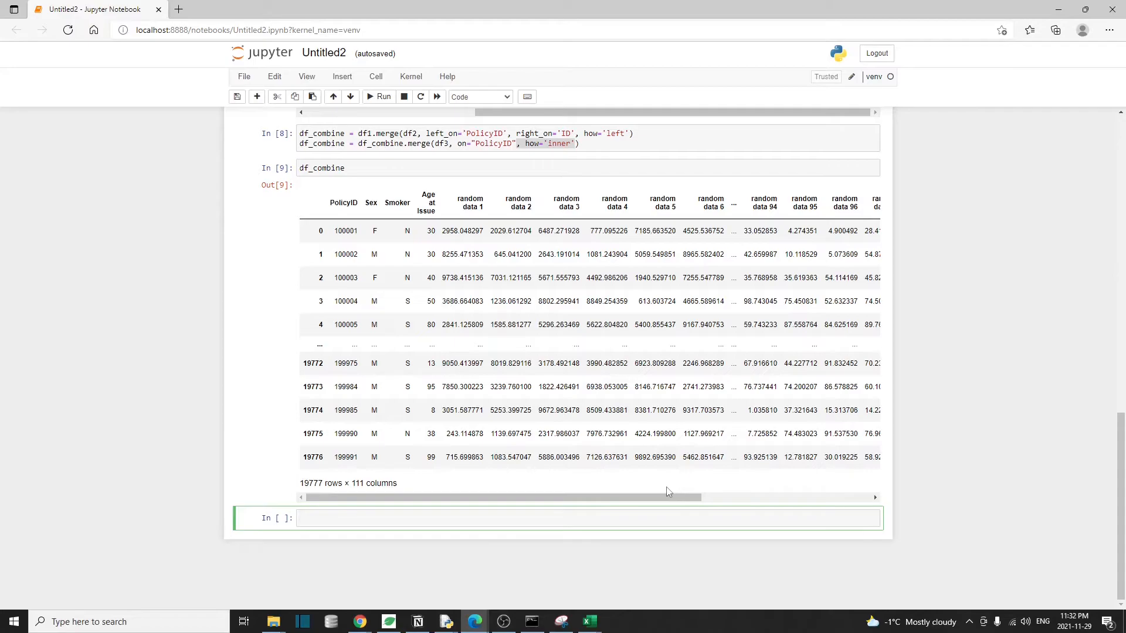
Wrap the df1–df2 left merge with start = time.time() and print elapsed seconds (~0.1).
{"action": "type", "text": "start =time.time"}
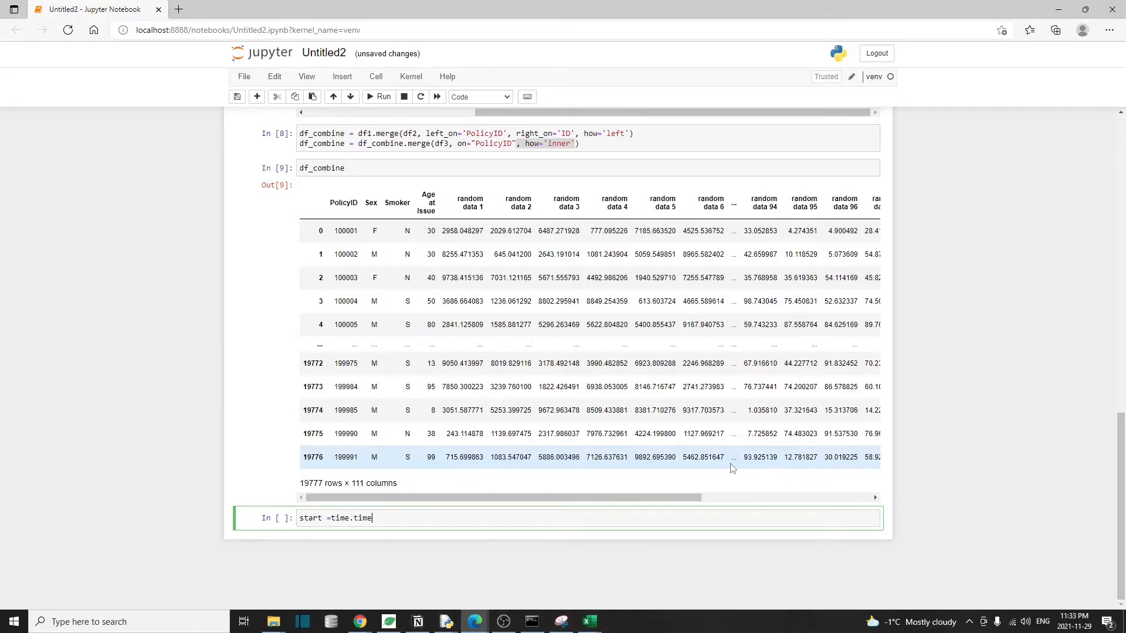
{"action": "left_click", "coordinate": [654, 134]}
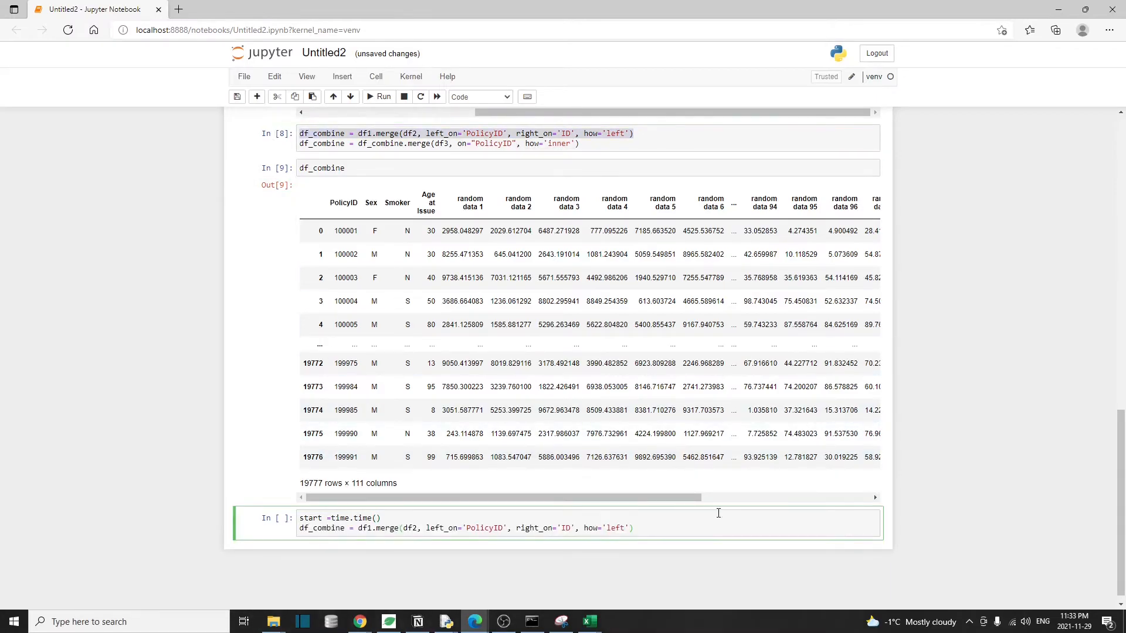
{"action": "left_click", "coordinate": [632, 528]}
{"action": "type", "text": "print(f'{time.time()-start} seconds')"}
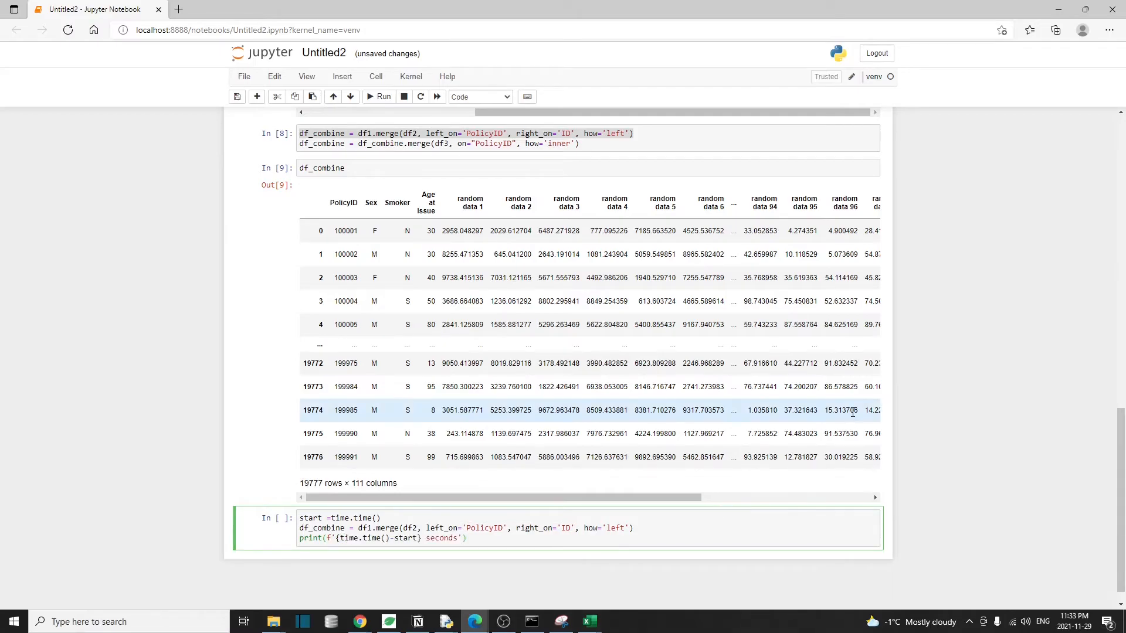
{"action": "left_click", "coordinate": [467, 538]}
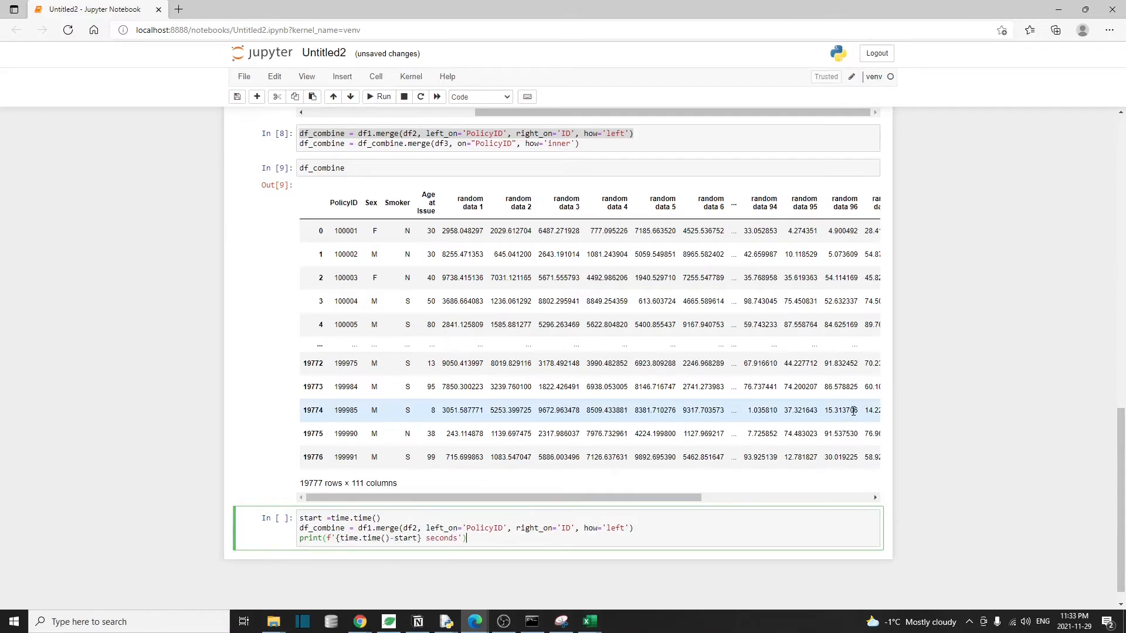
{"action": "left_click", "coordinate": [378, 96]}
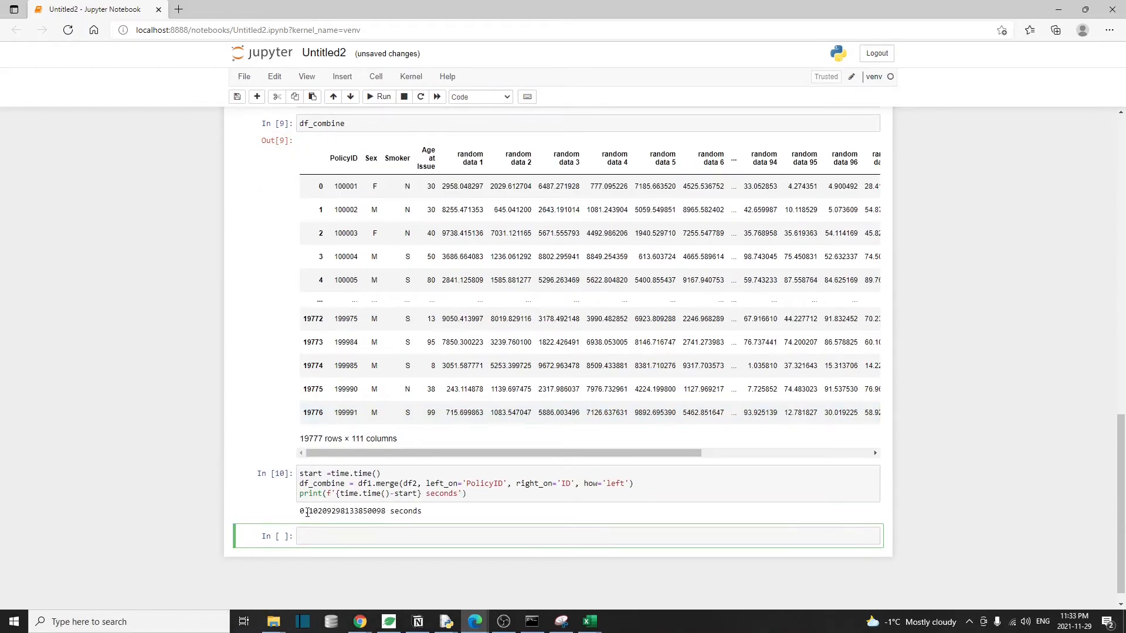
{"action": "double_click", "coordinate": [309, 511]}
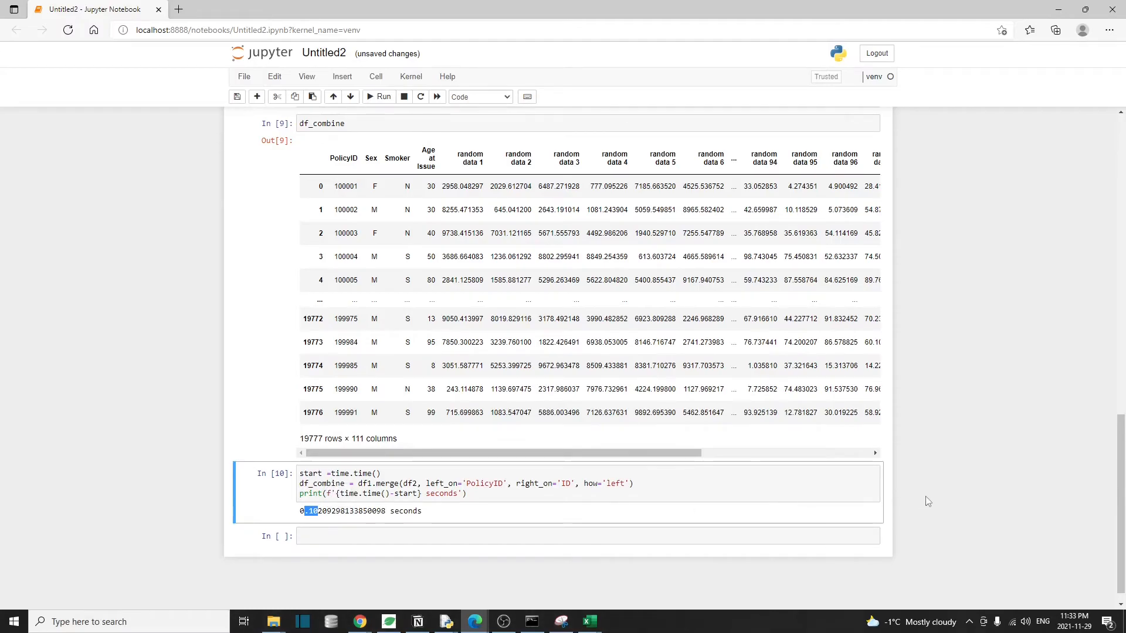